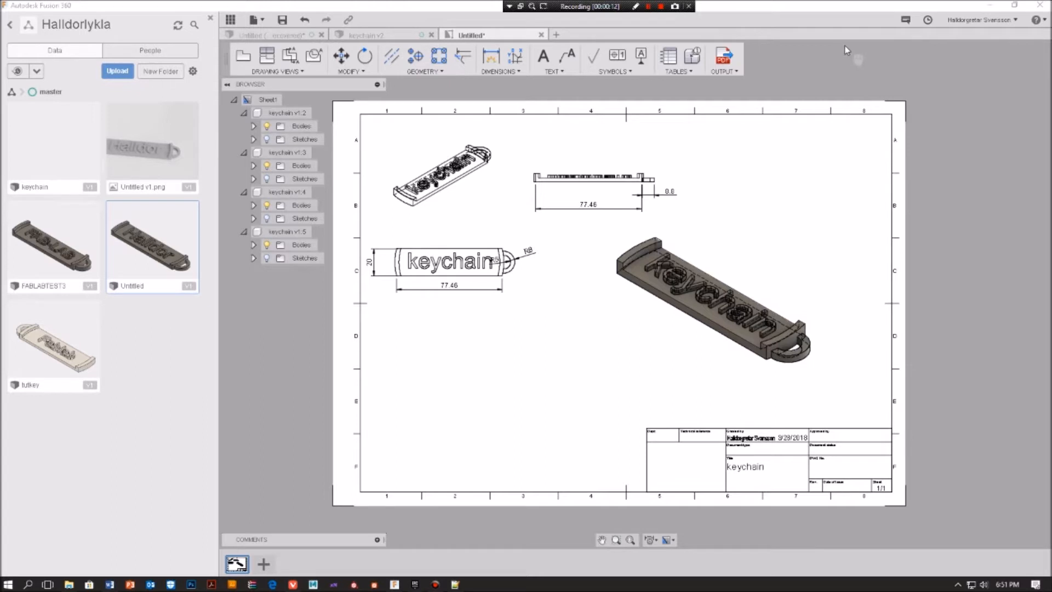
mouse_move(842, 51)
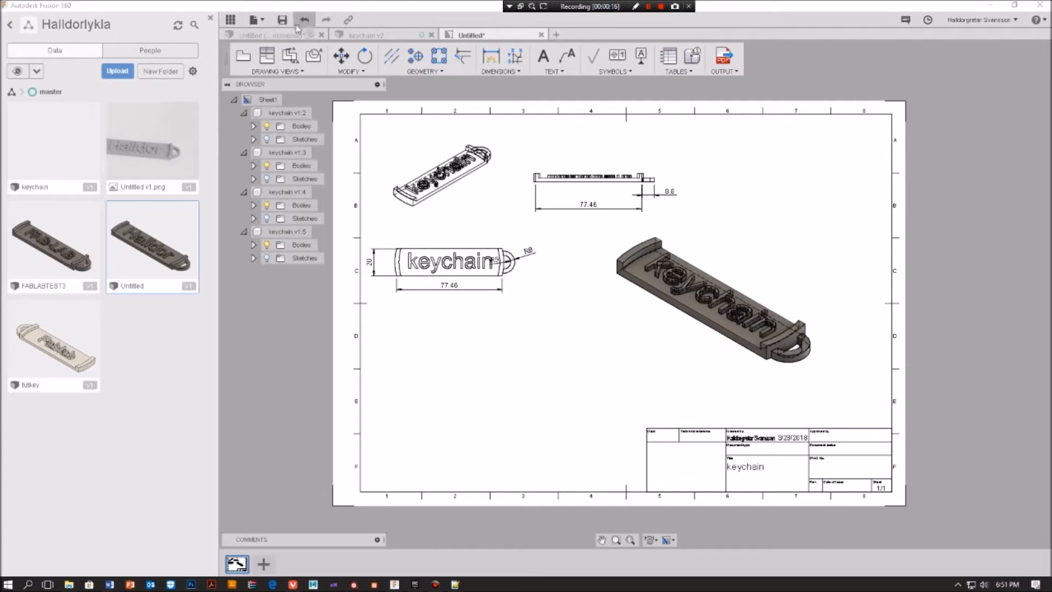
Choose New Design from the File menu to start a blank design.
left_click(253, 20)
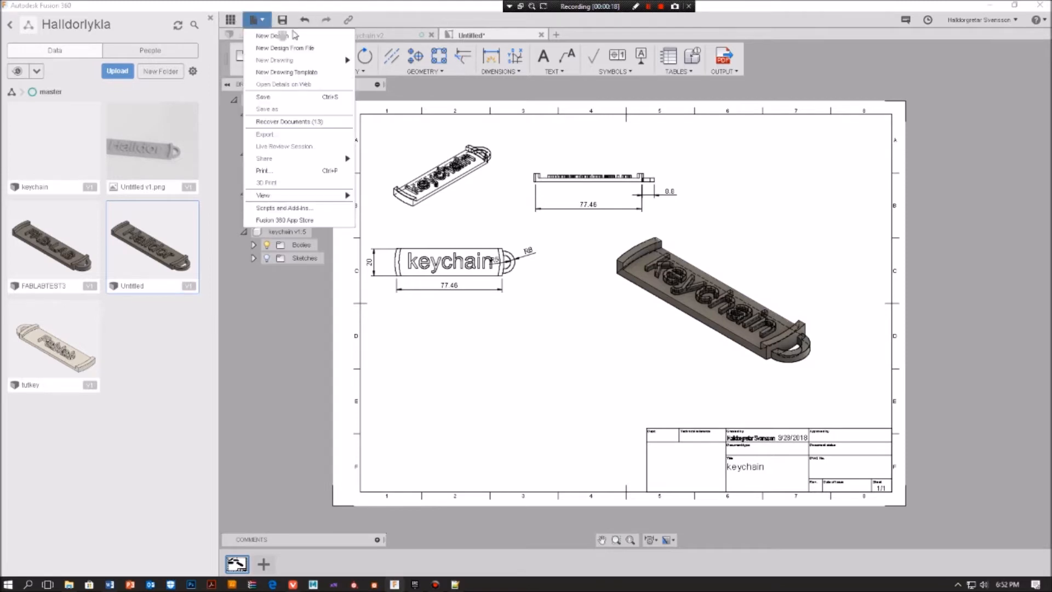
left_click(270, 35)
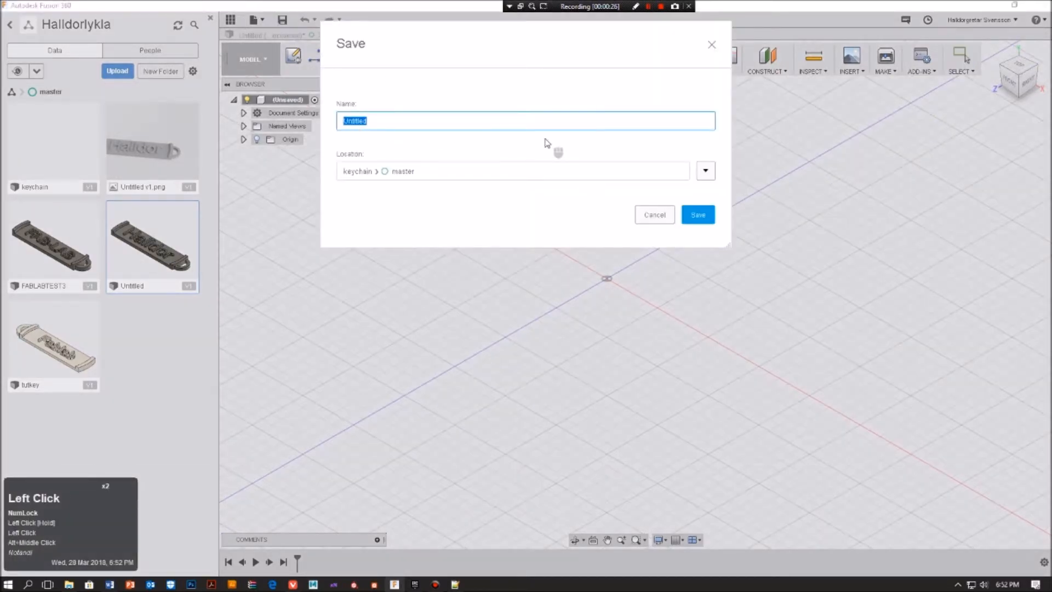
Save the design as 'keychain' under keychain > master, creating keychain v1.
type("keychain")
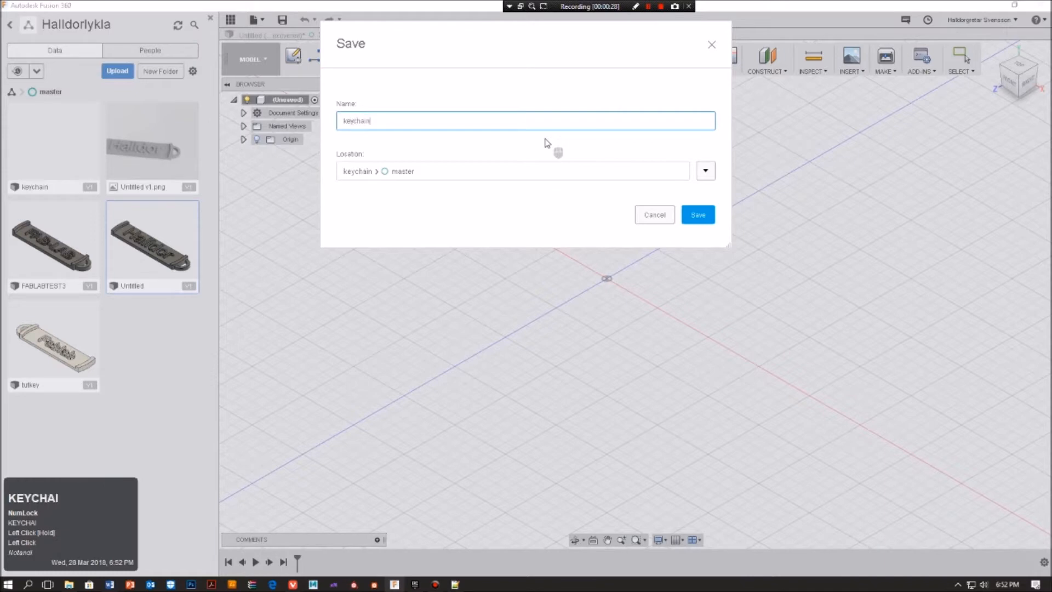
left_click(705, 170)
type("je")
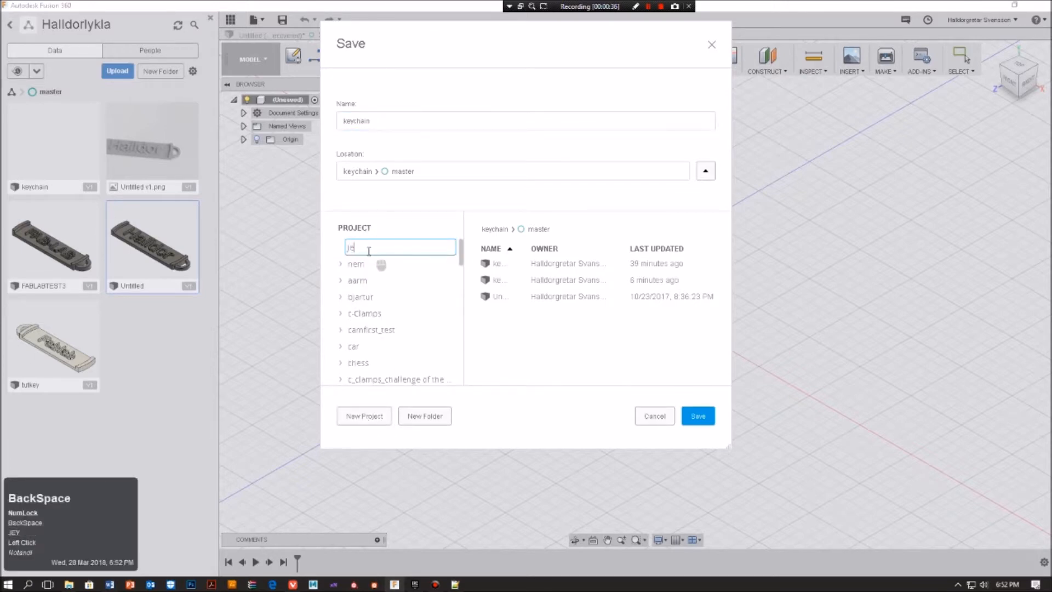
type("keychai")
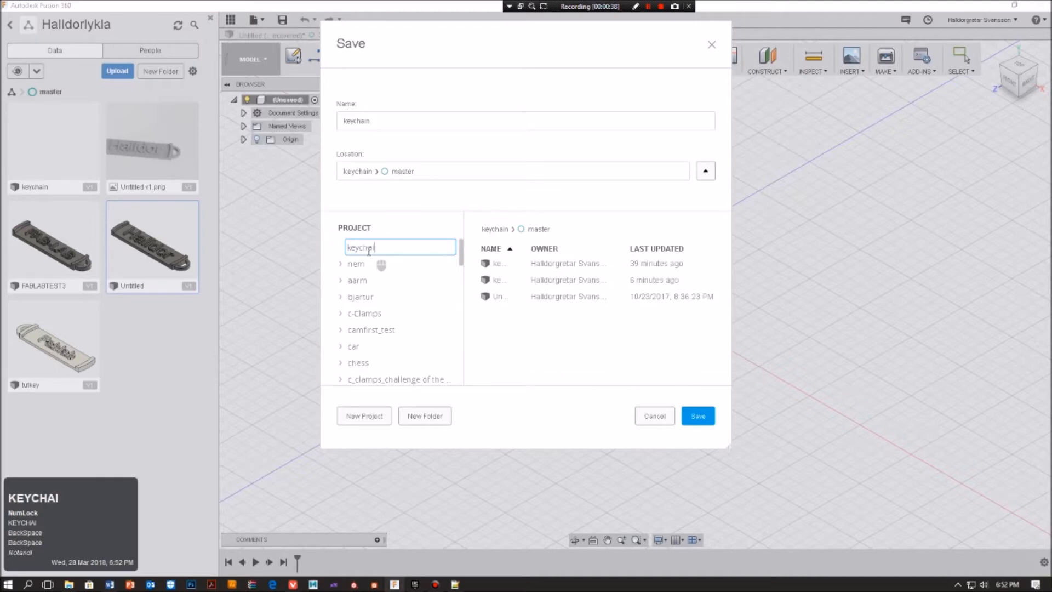
type("nproject")
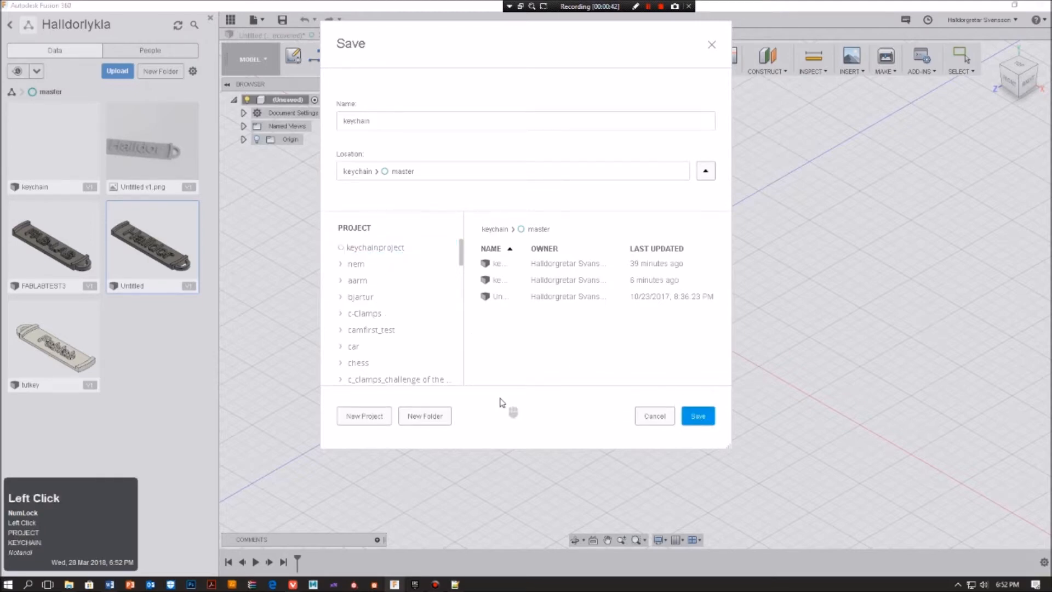
mouse_move(612, 307)
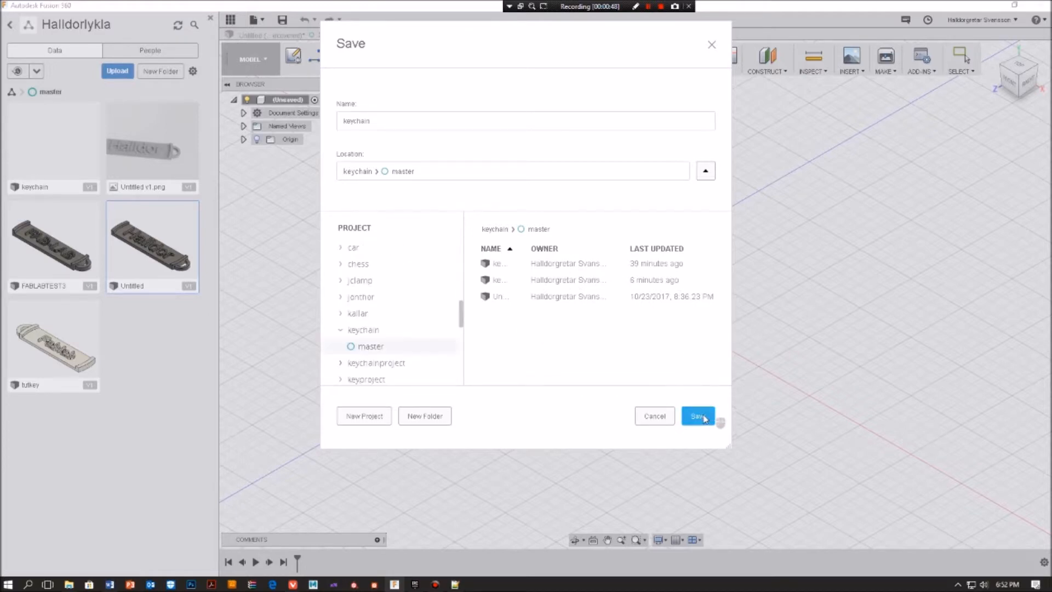
left_click(696, 415)
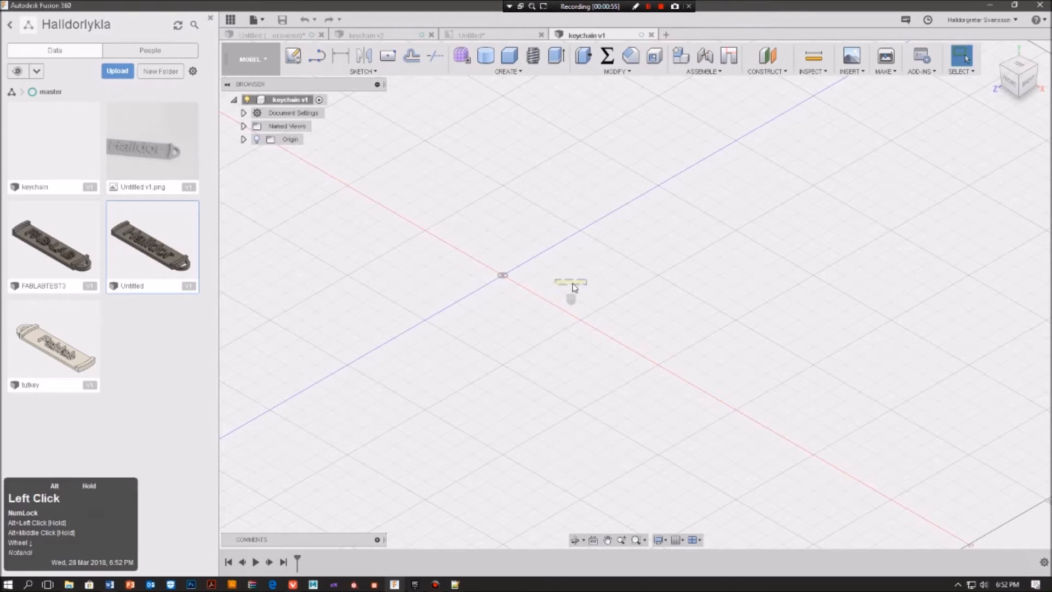
left_click_drag(572, 287, 547, 296)
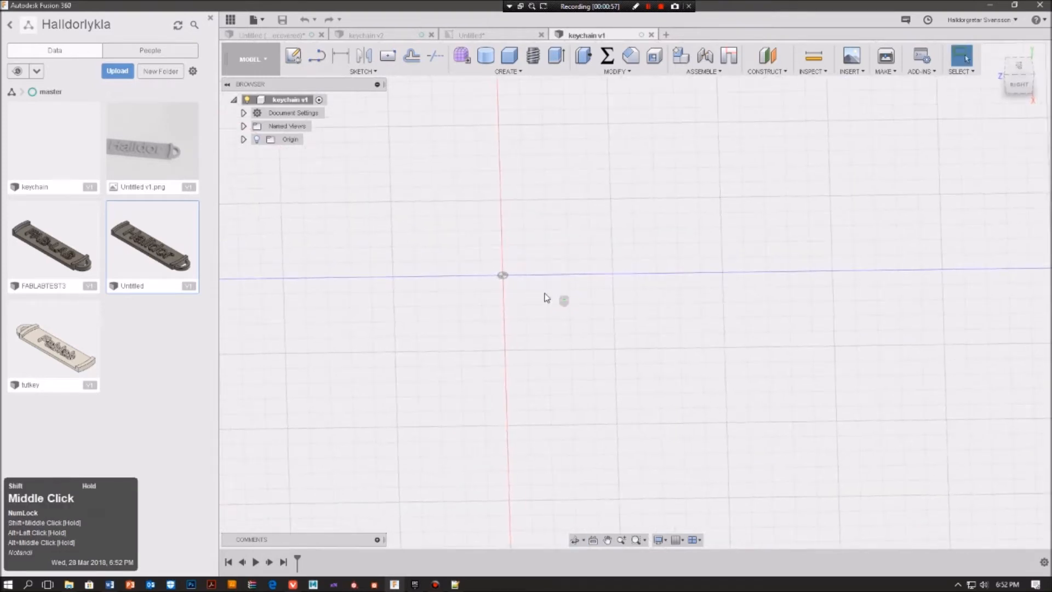
middle_click(543, 297)
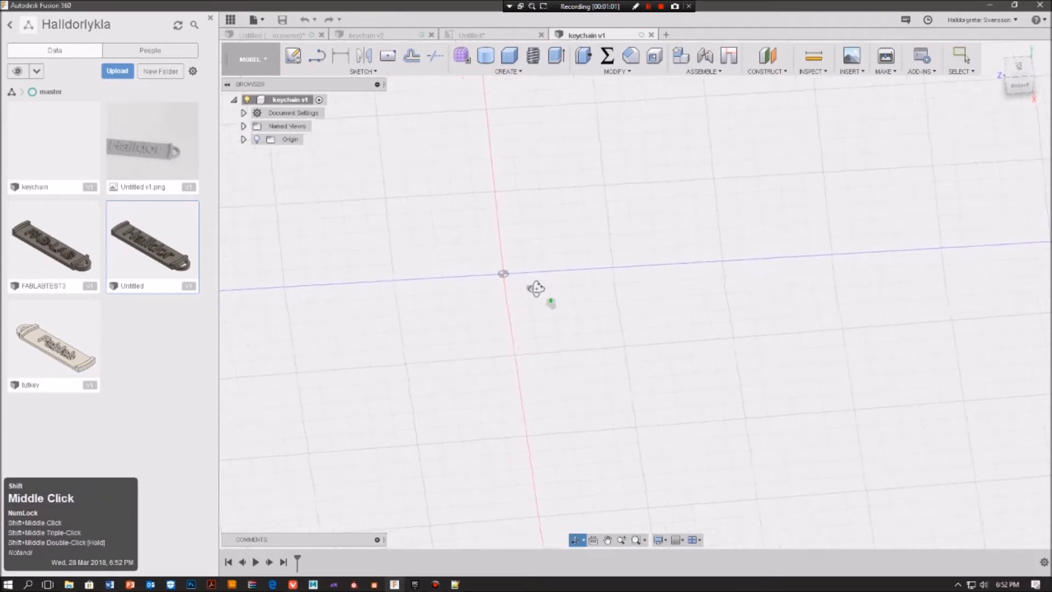
left_click_drag(536, 288, 470, 262)
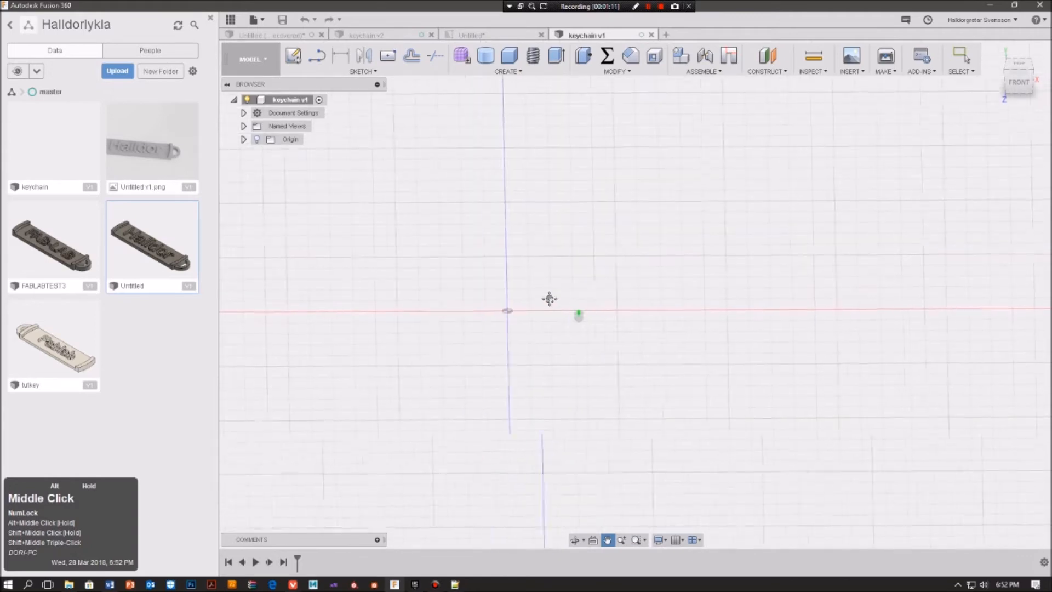
scroll("down", 3)
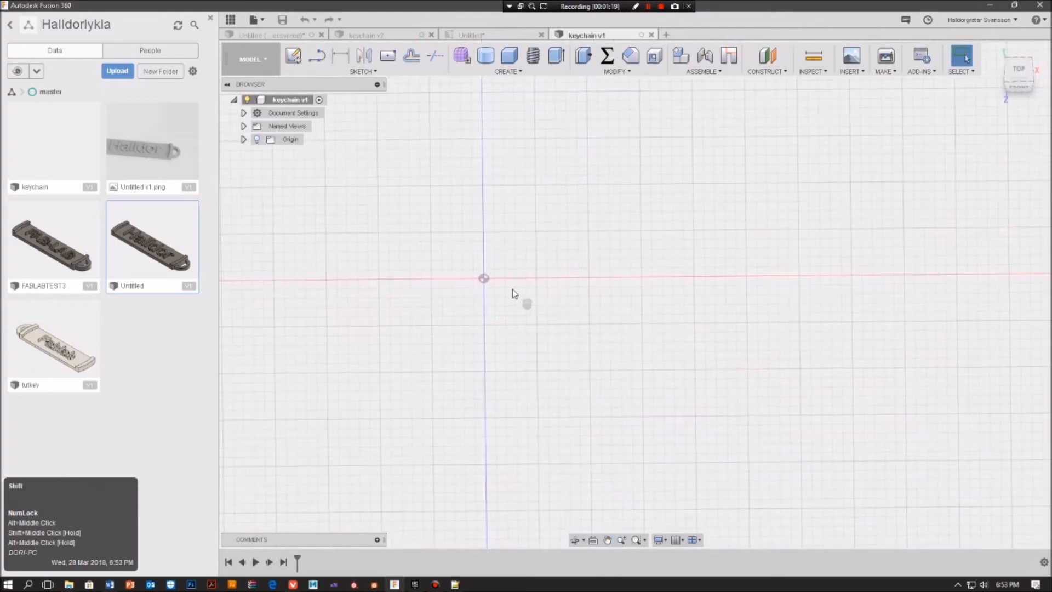
left_click_drag(526, 304, 629, 303)
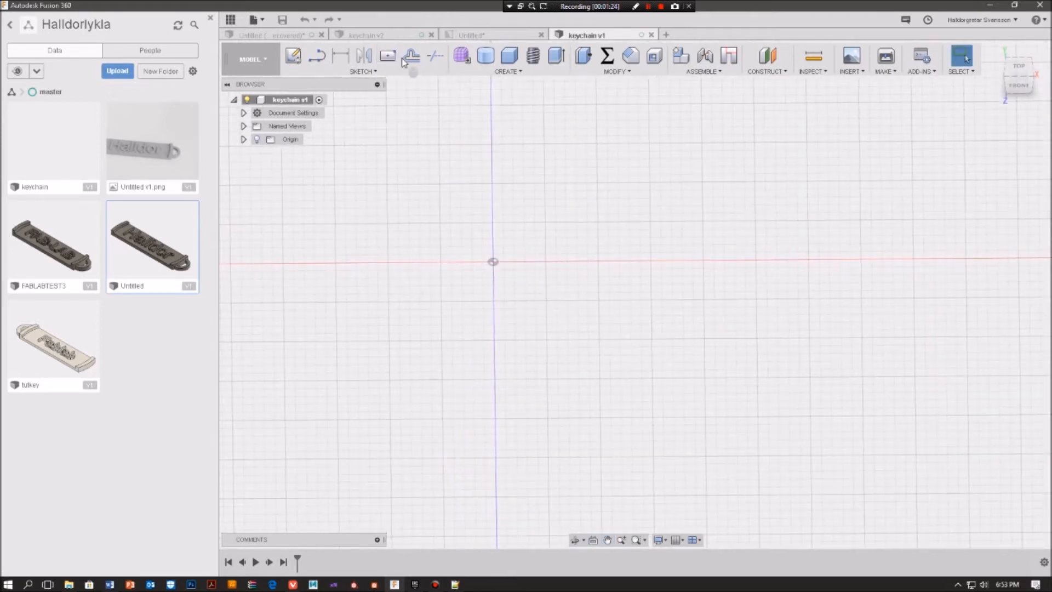
Draw a 20 by 100 mm center rectangle at the origin on the top plane.
left_click(362, 71)
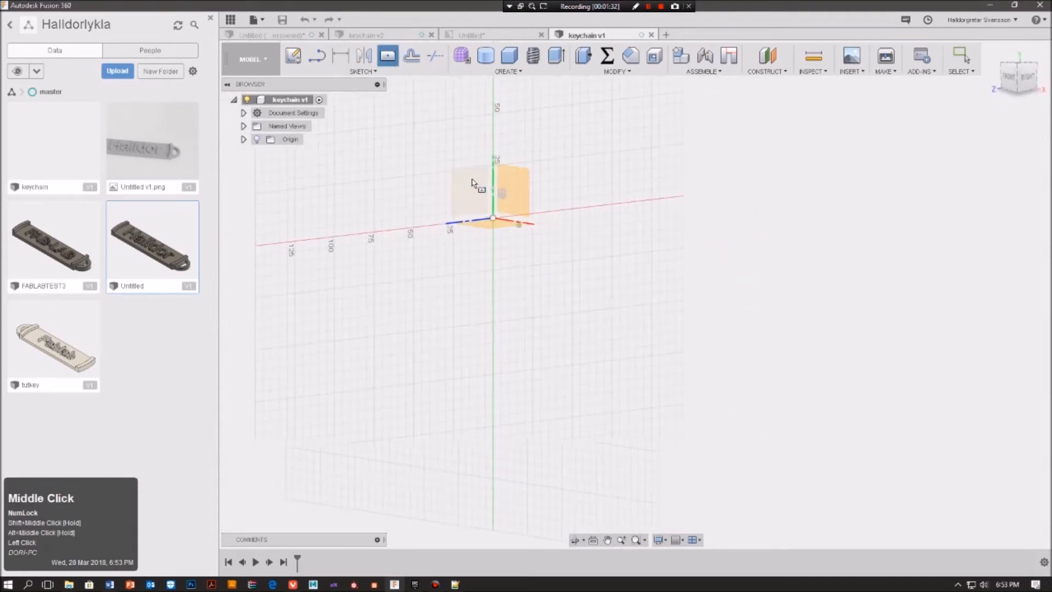
left_click_drag(476, 185, 607, 215)
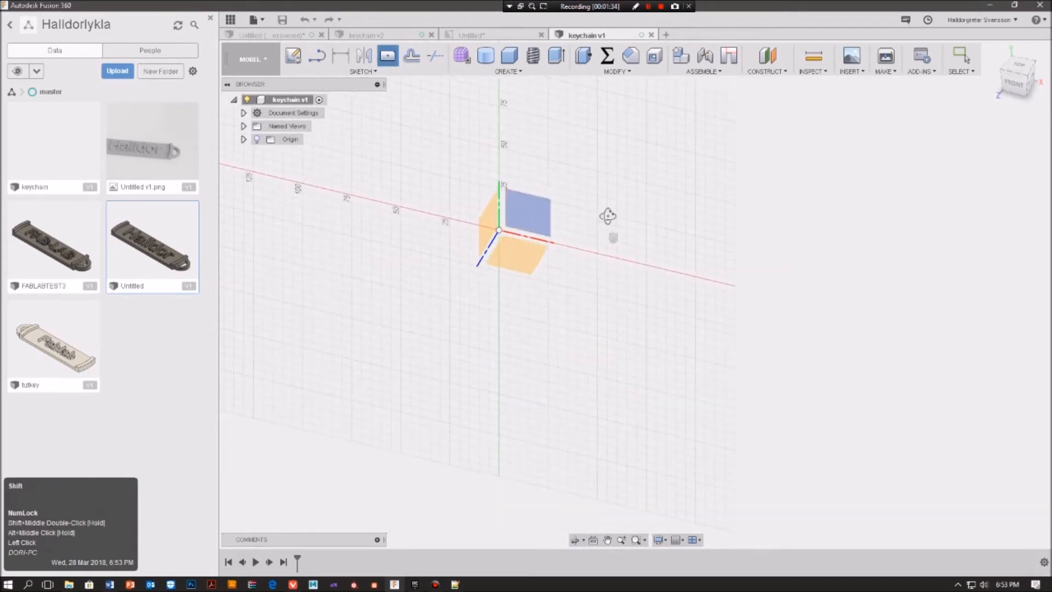
middle_click(506, 215)
type("20")
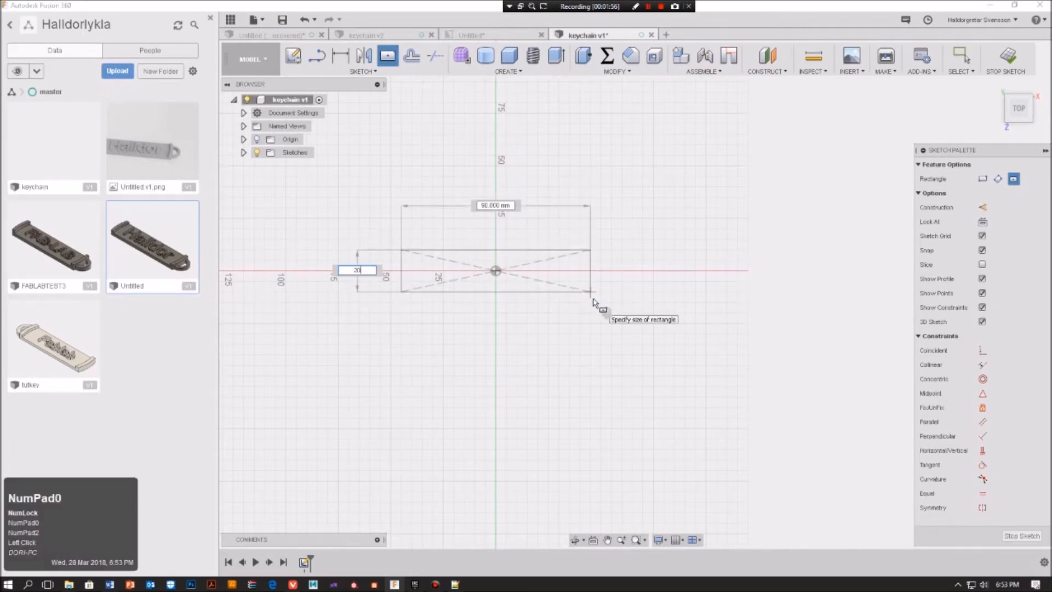
key("Tab")
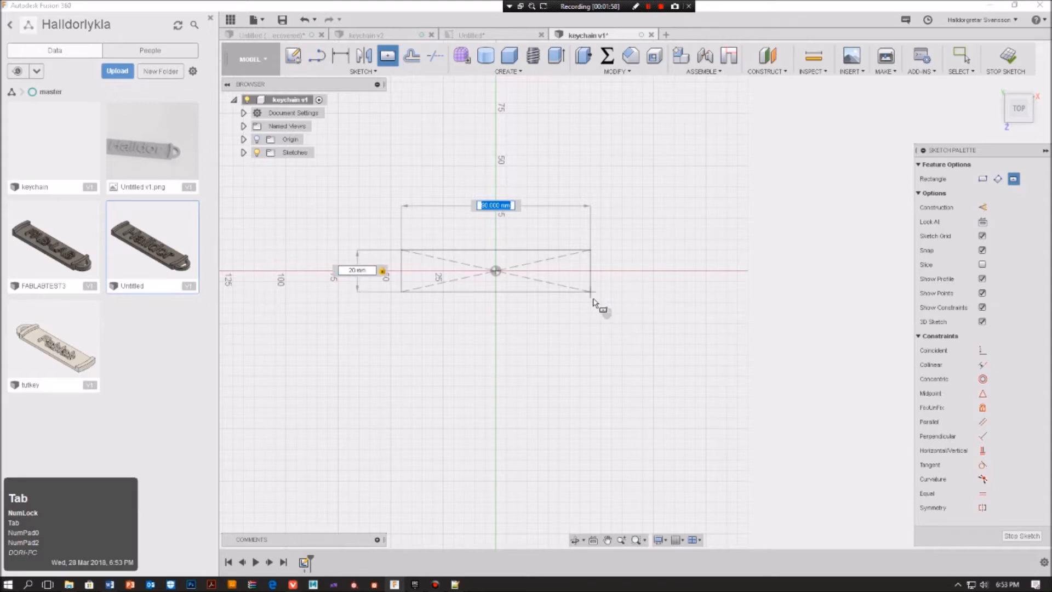
type("100.00")
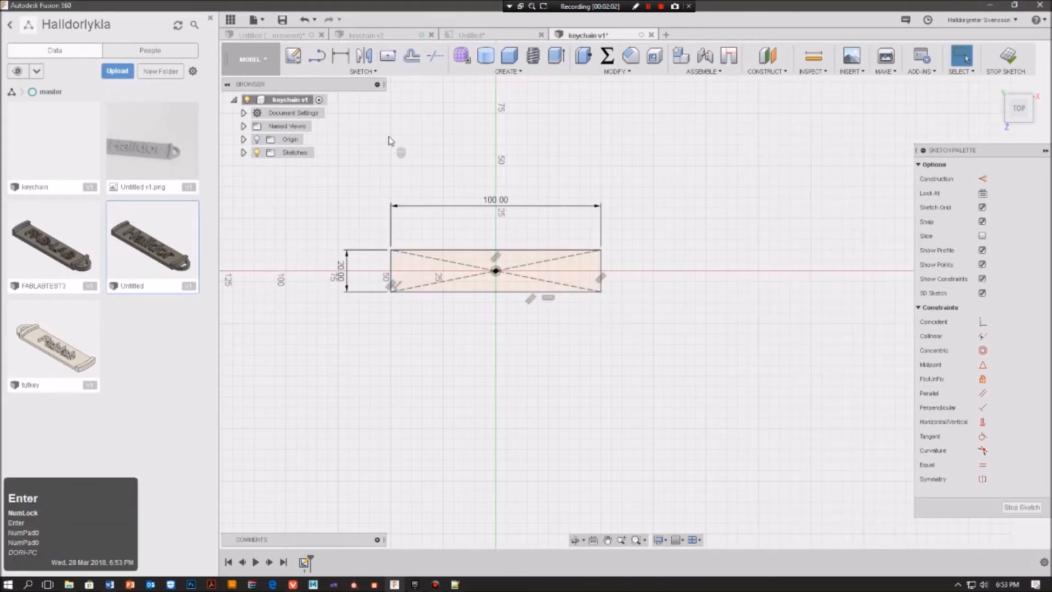
scroll("down", 3)
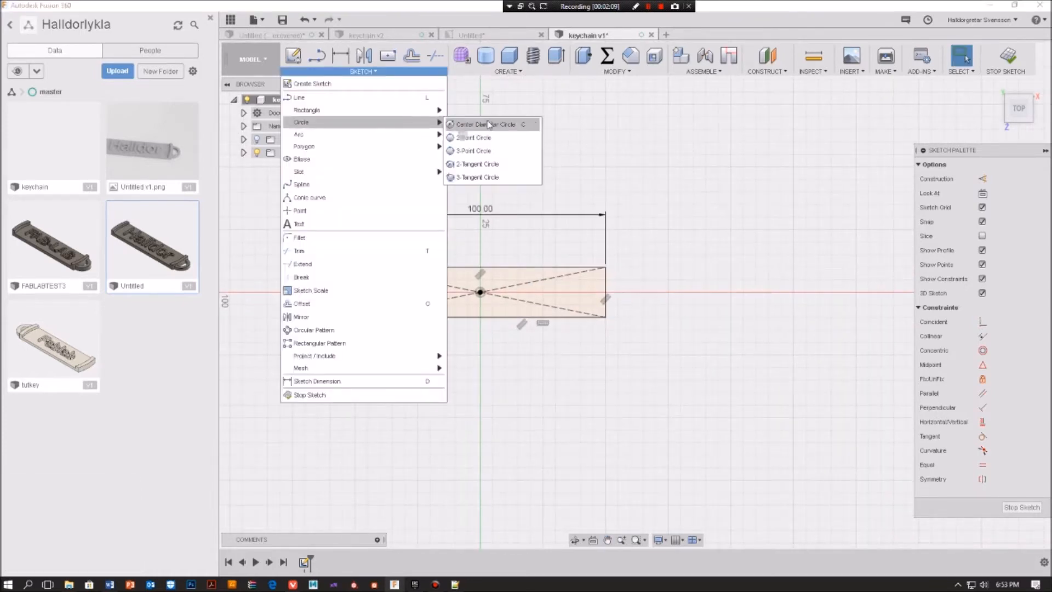
mouse_move(659, 177)
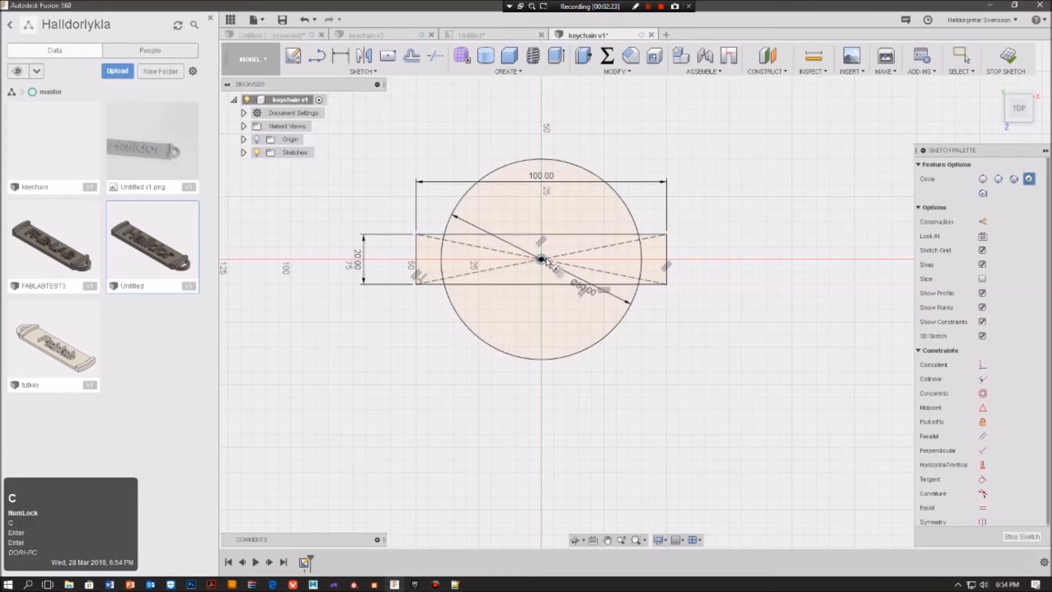
Draw a second, slightly smaller circle concentric with the 80 mm origin circle.
left_click(601, 311)
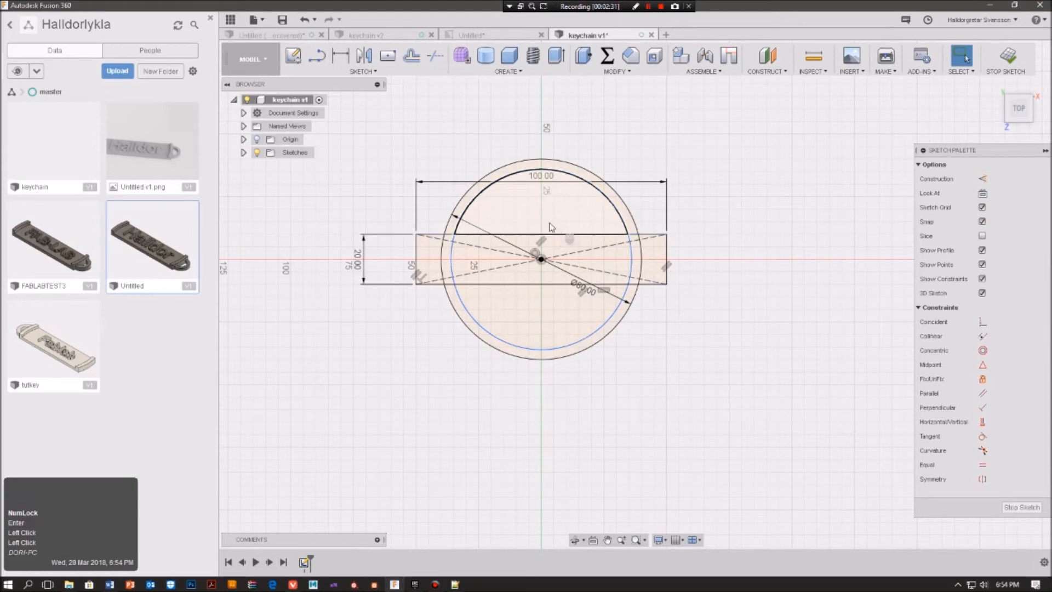
scroll("down", 3)
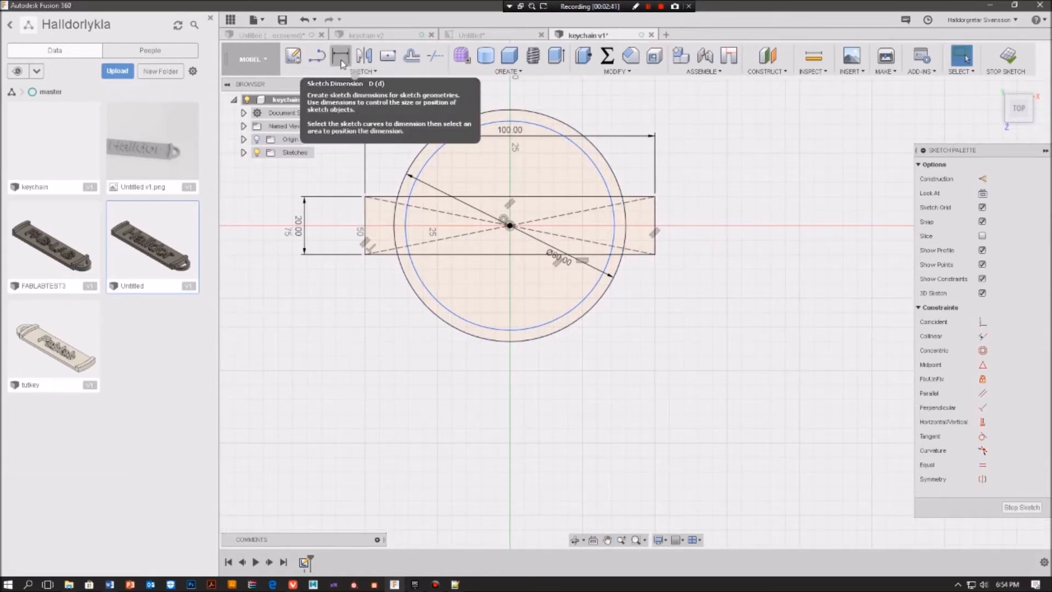
Dimension the offset between the inner and outer circles as 3 mm.
left_click(362, 71)
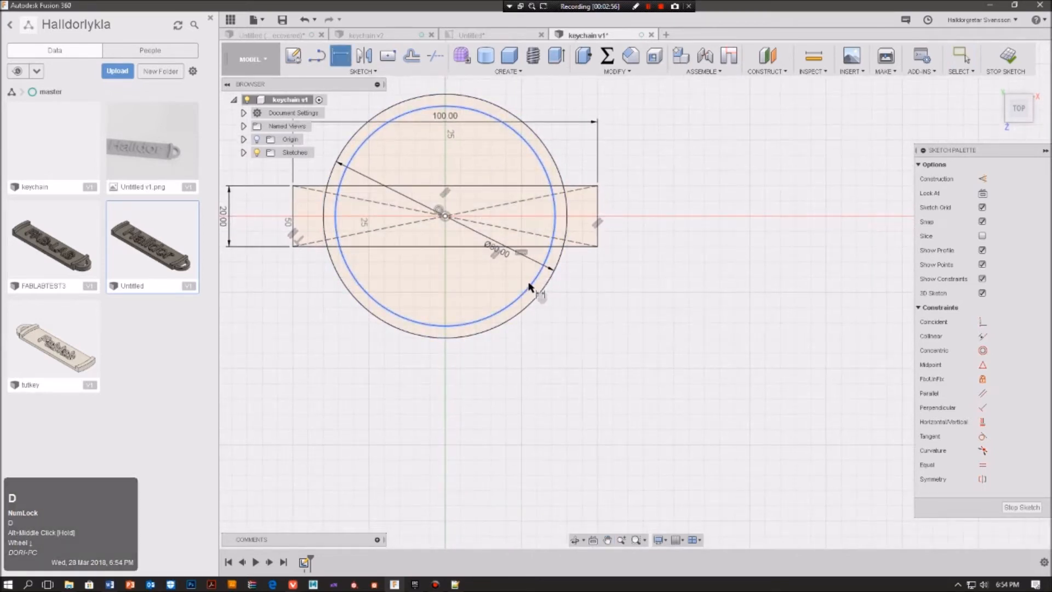
left_click(544, 289)
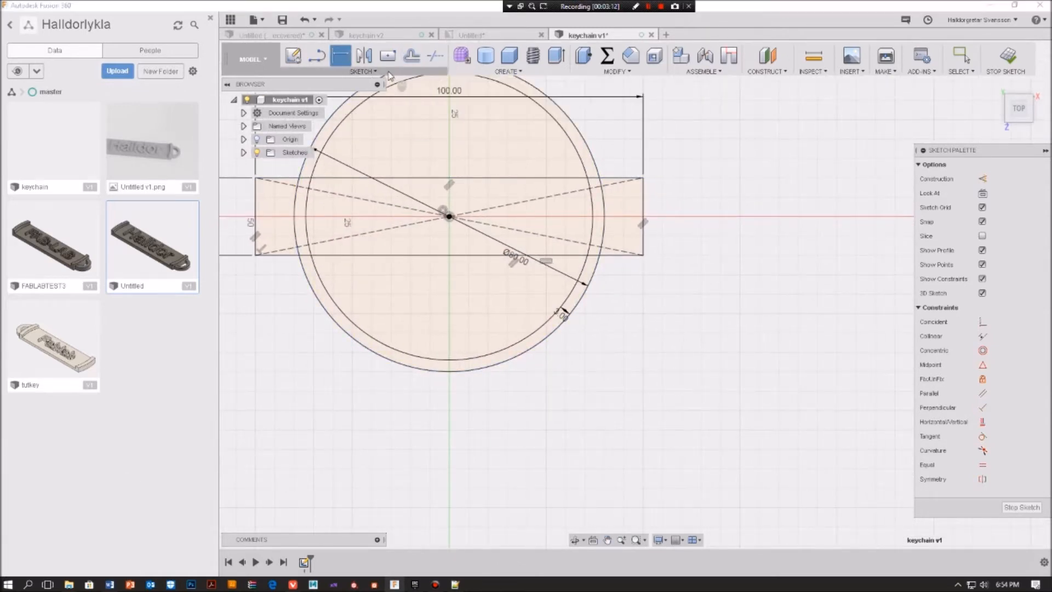
left_click(364, 72)
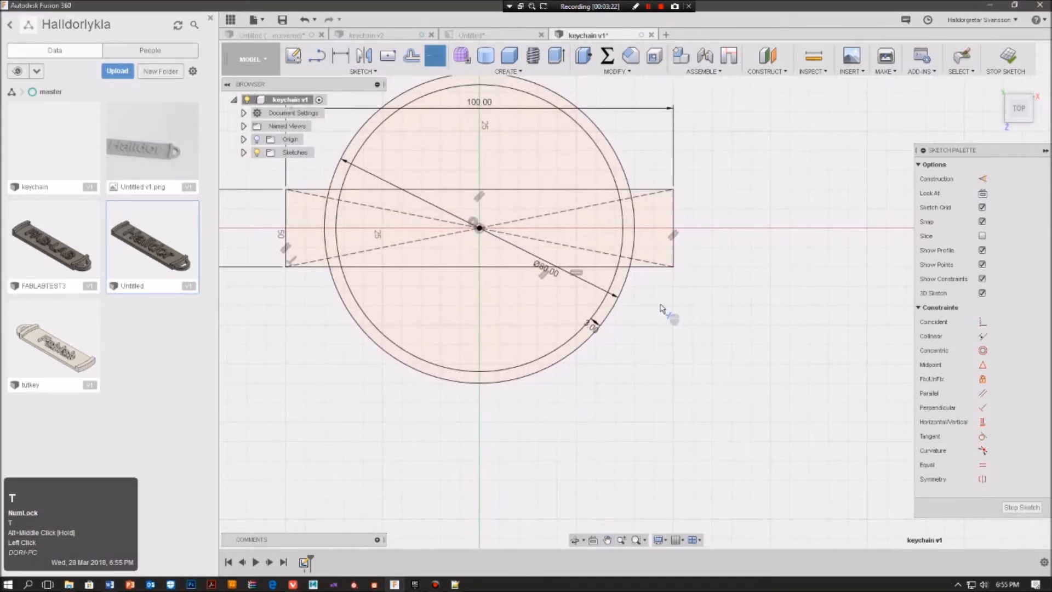
Trim away the excess circle arcs and rectangle end segments, leaving arc-shaped bar ends.
left_click(574, 335)
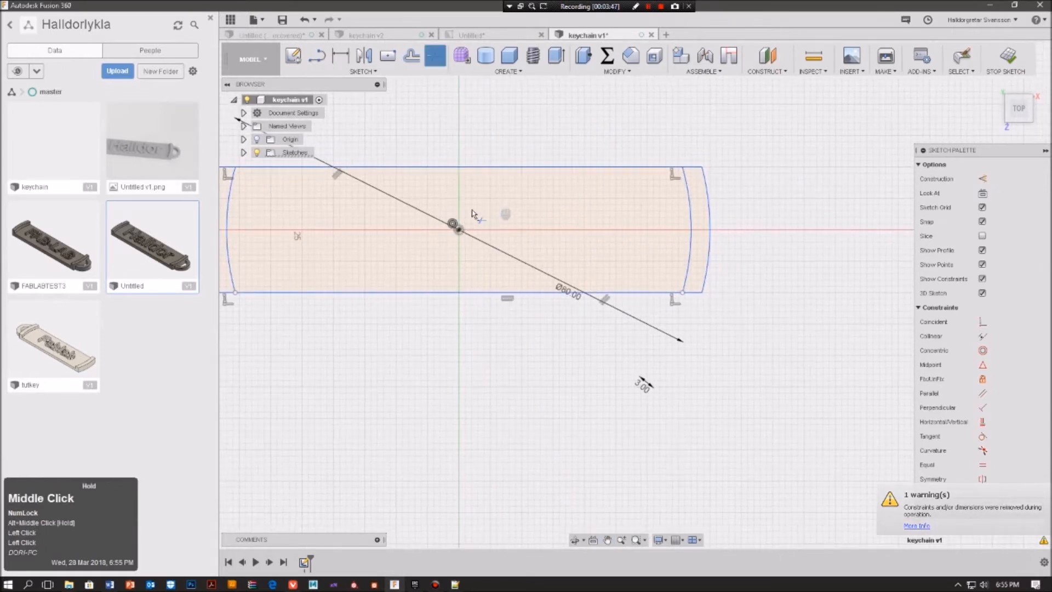
scroll("down", 3)
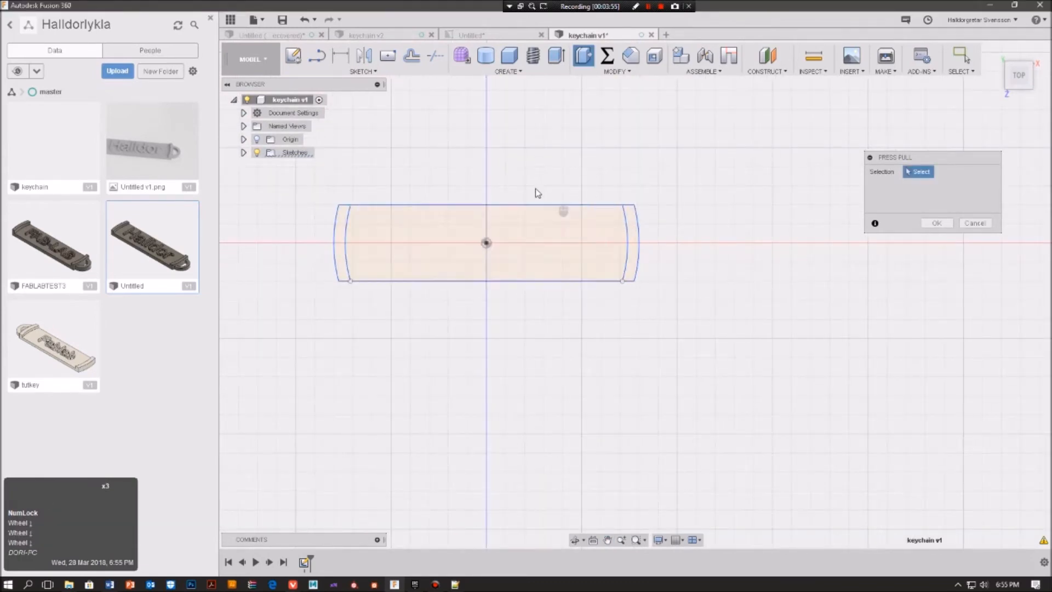
Cancel the Press Pull and reopen Sketch1 for editing.
right_click(550, 228)
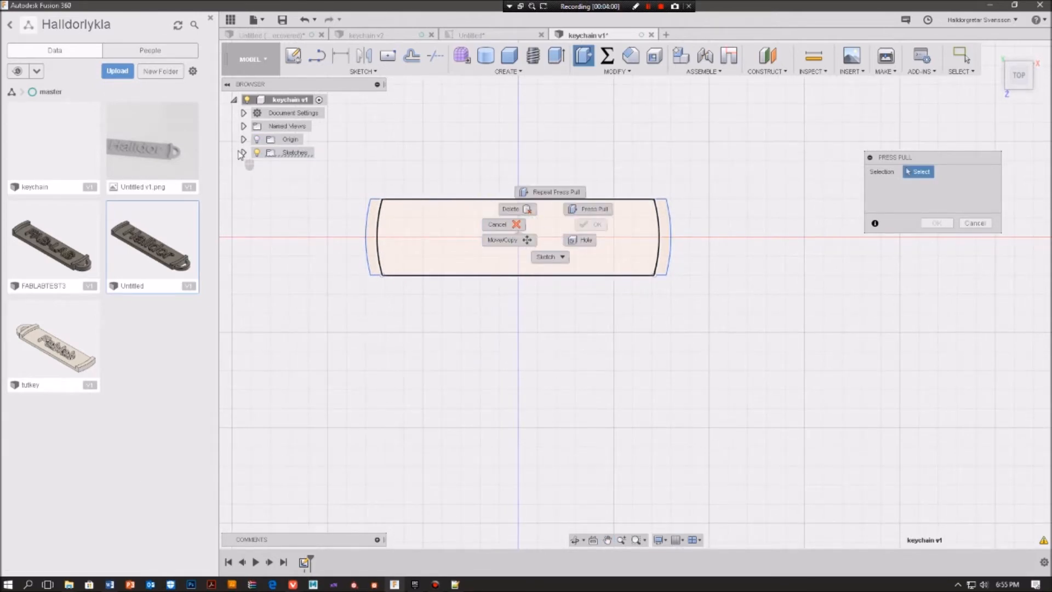
double_click(295, 165)
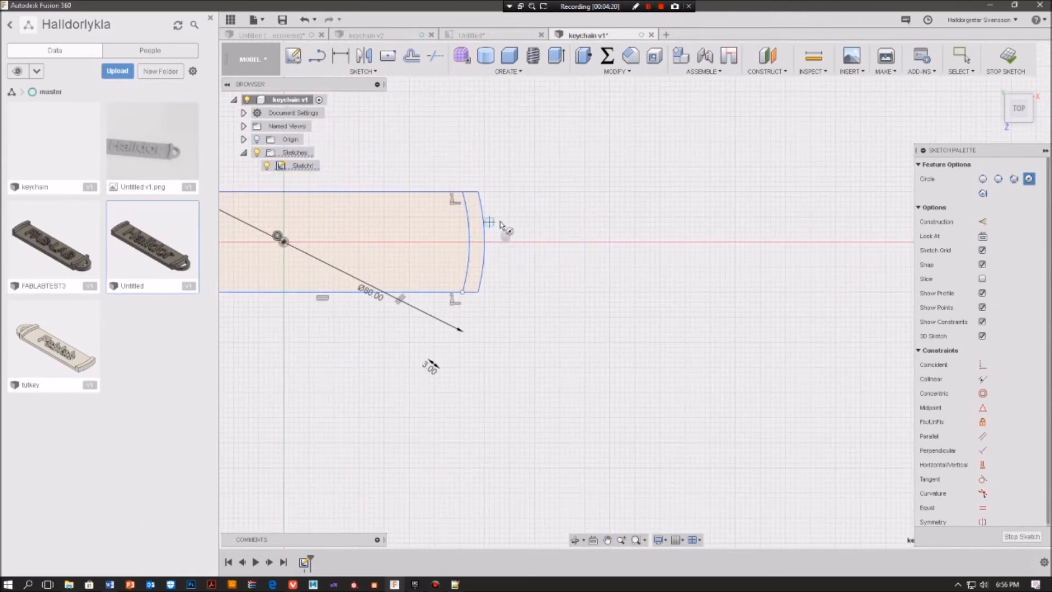
Draw a circle concentric with the 16 mm loop circle and dimension it 3 mm inside.
left_click_drag(503, 225, 506, 258)
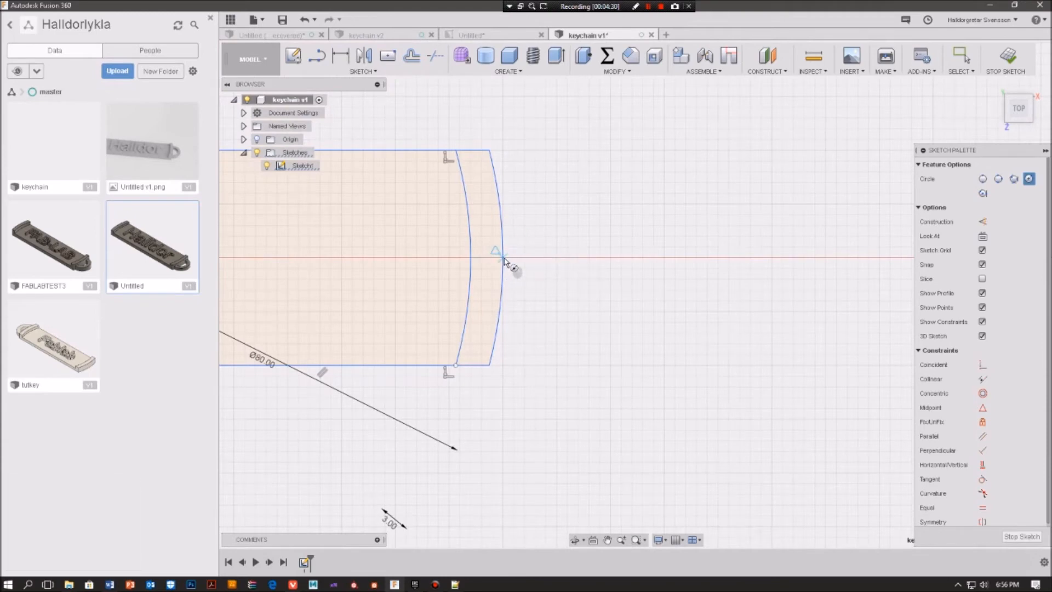
left_click(506, 262)
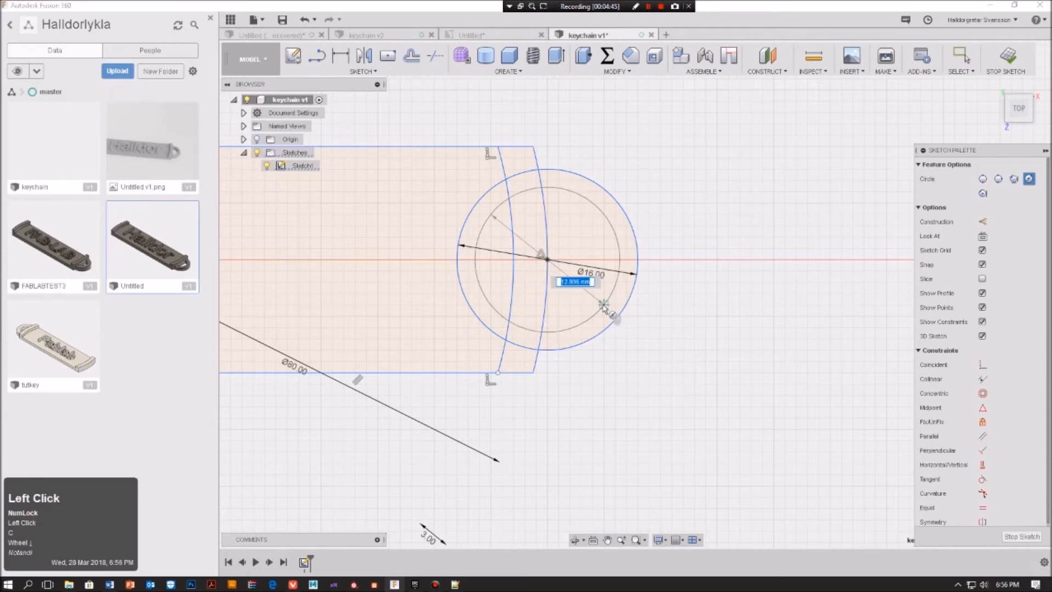
left_click(604, 305)
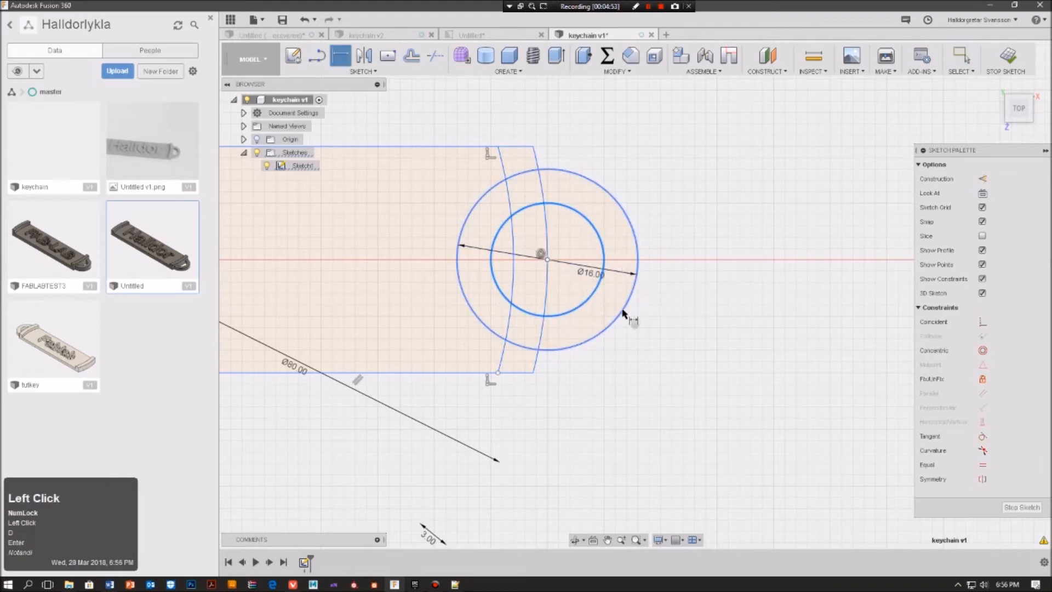
left_click(603, 302)
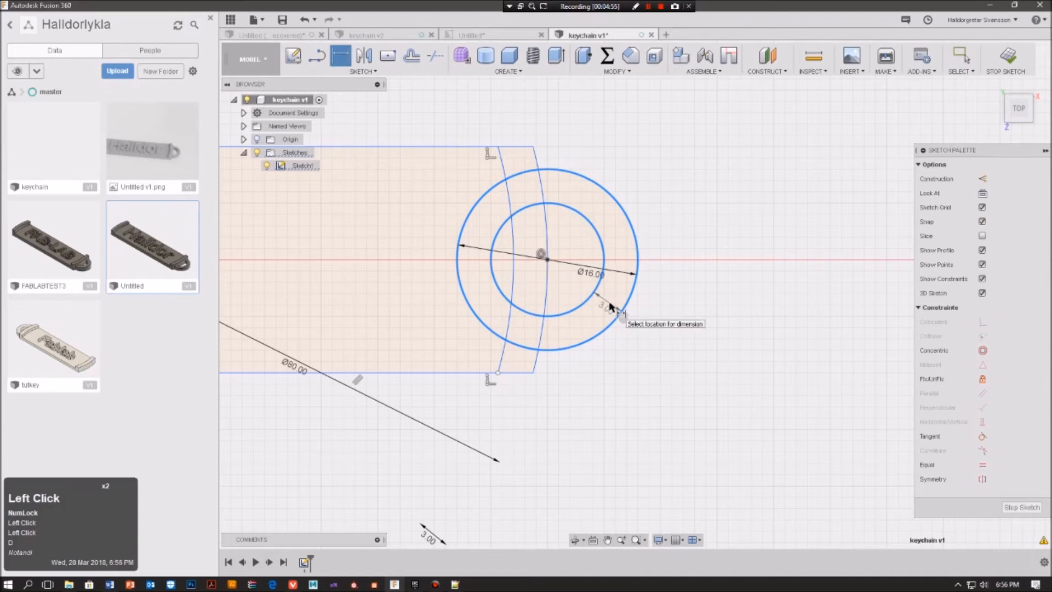
left_click(607, 305)
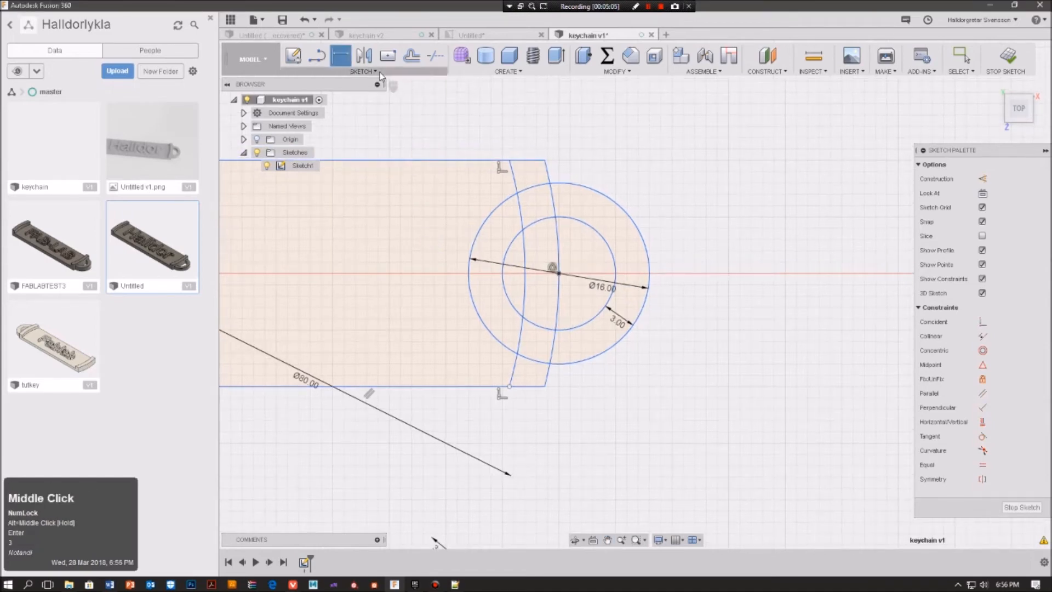
Trim the two loop-circle arcs lying inside the bar.
left_click(362, 72)
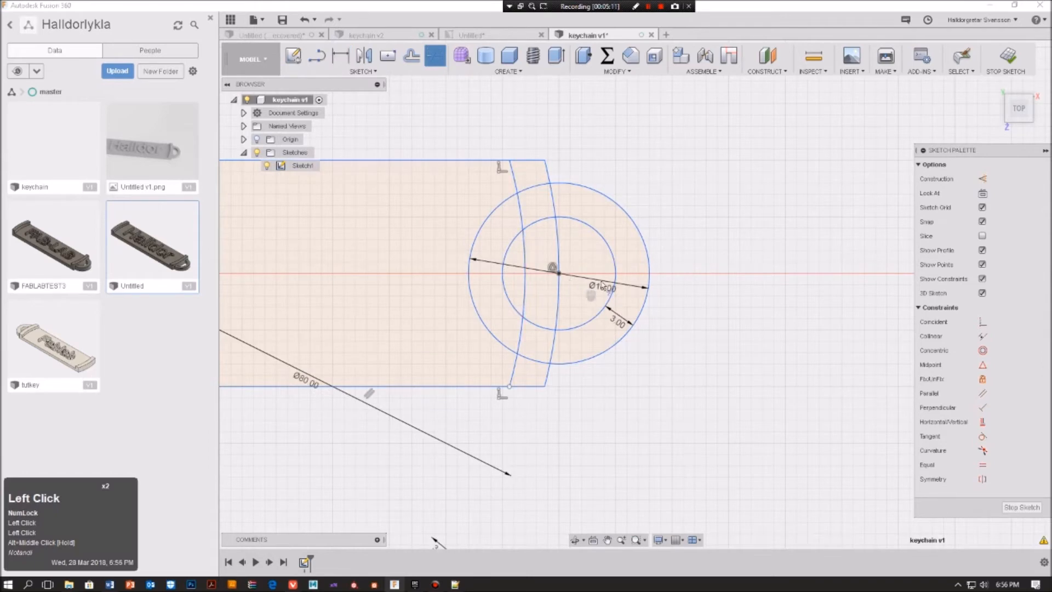
left_click(526, 193)
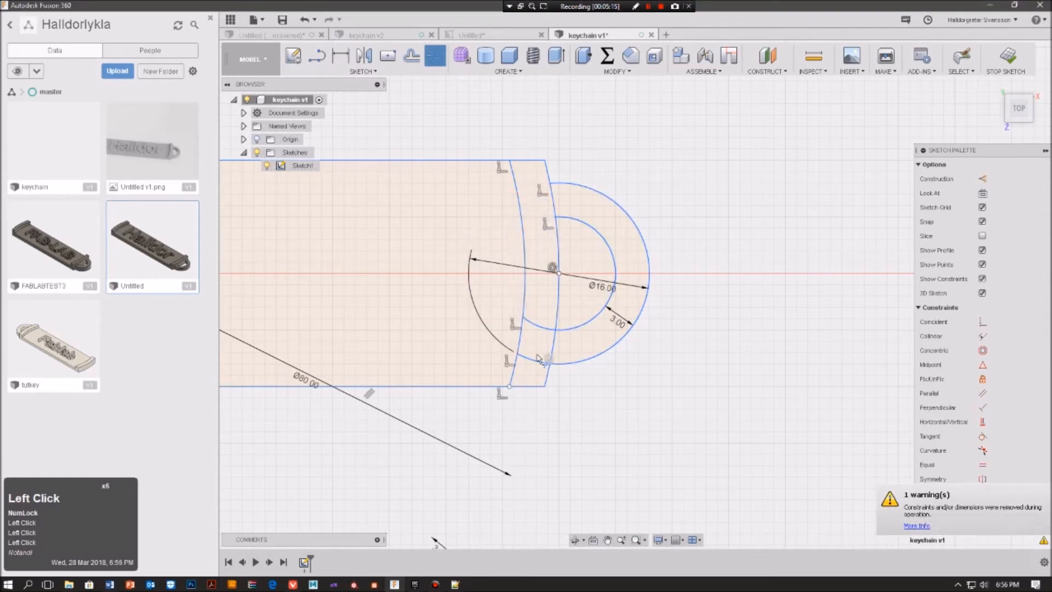
left_click(537, 322)
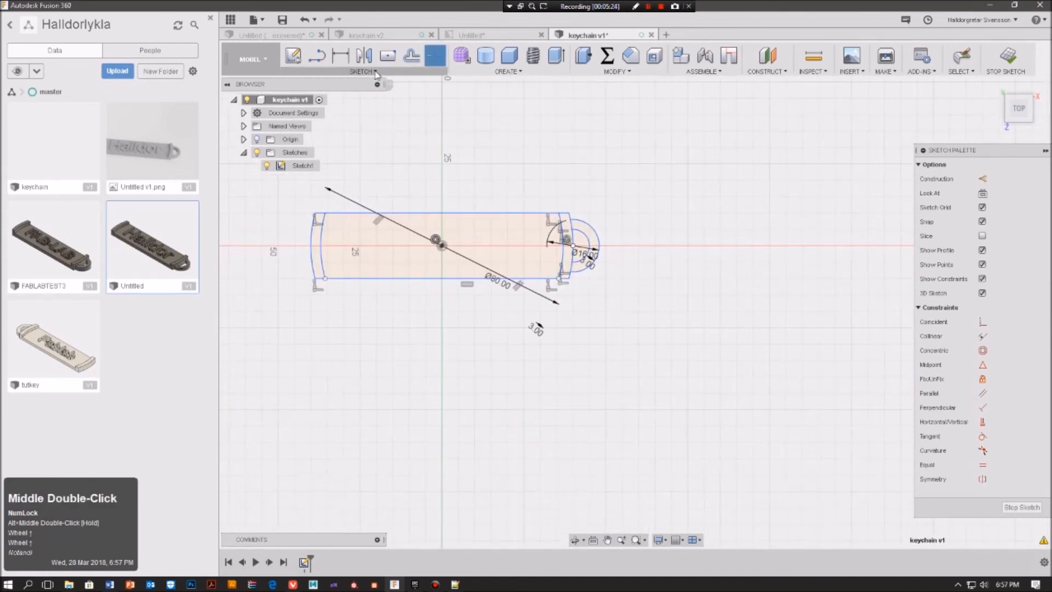
Add 'Halldor' sketch text, move it to the bar centre, and enlarge its height.
left_click(364, 72)
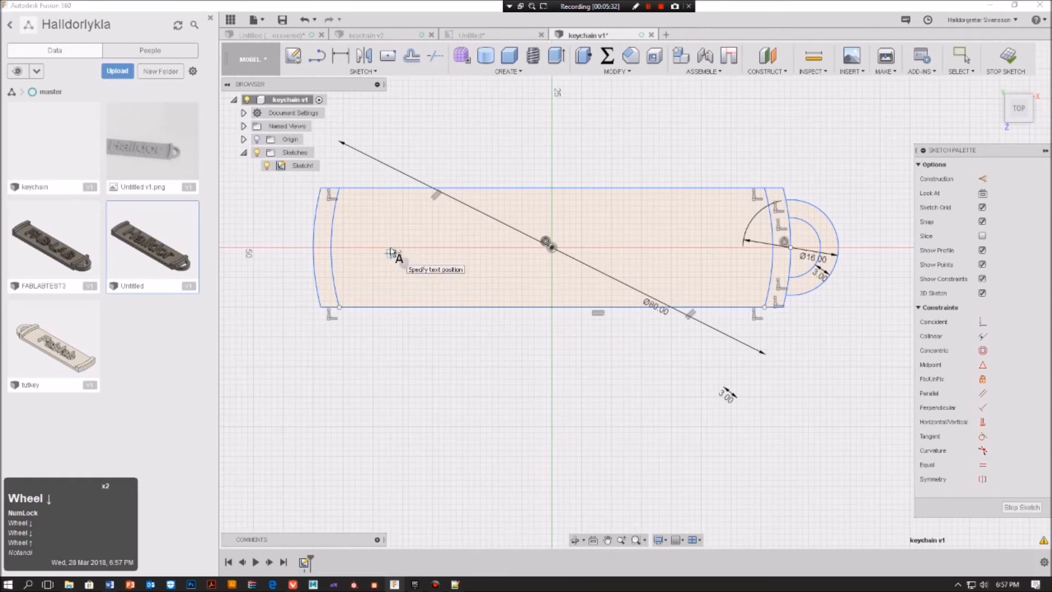
left_click(391, 247)
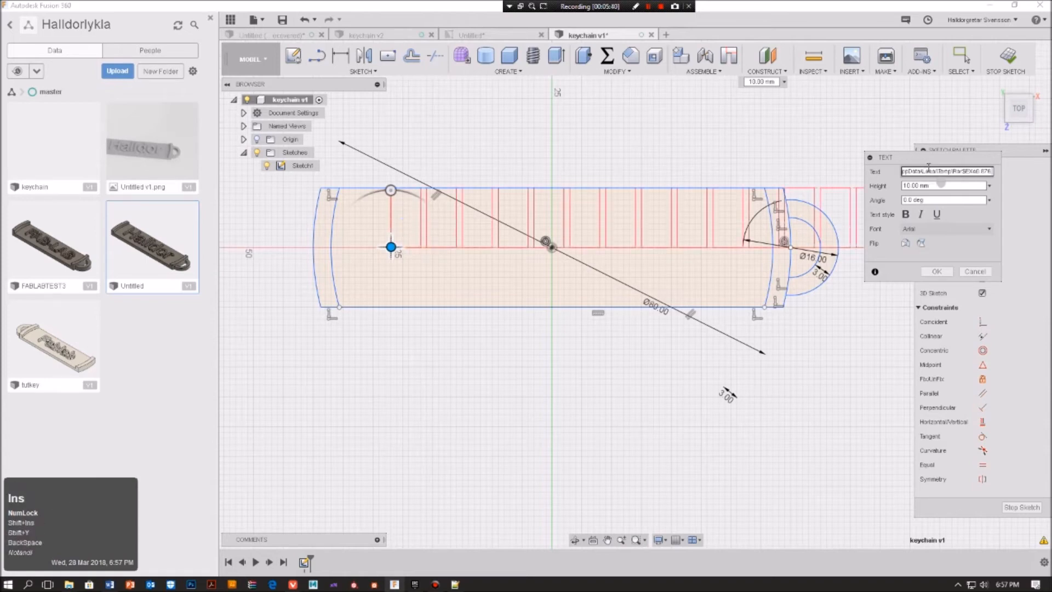
key("backspace")
type("Halldor")
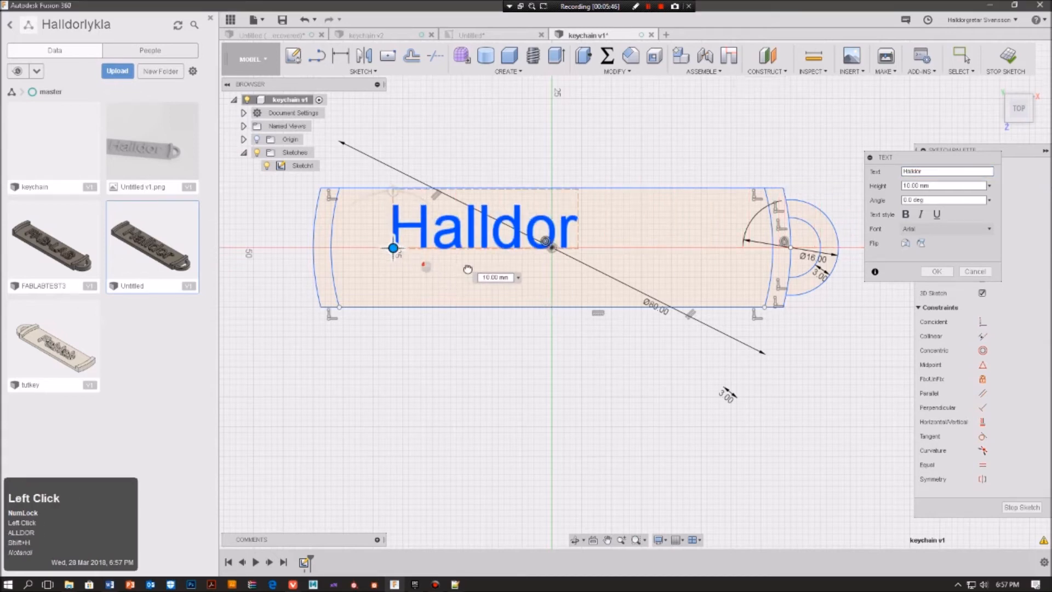
left_click_drag(394, 248, 456, 265)
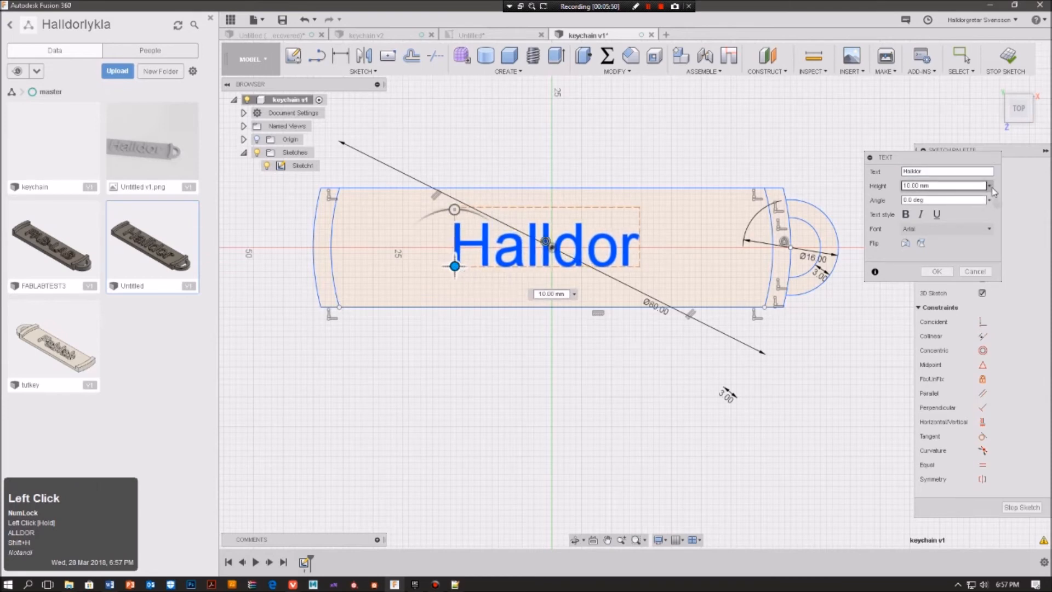
left_click(988, 186)
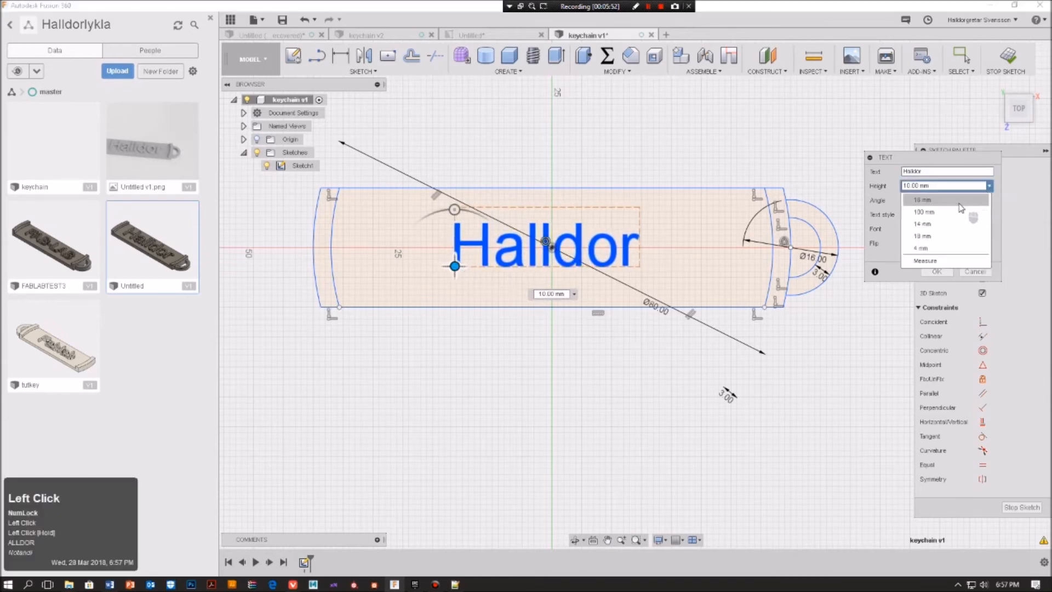
left_click(921, 236)
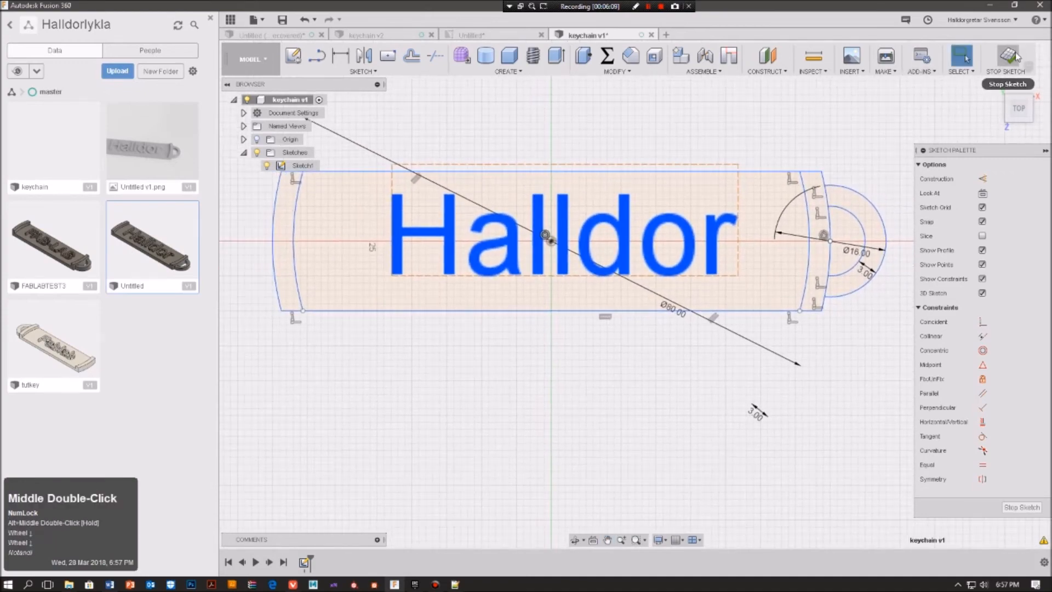
mouse_move(1005, 59)
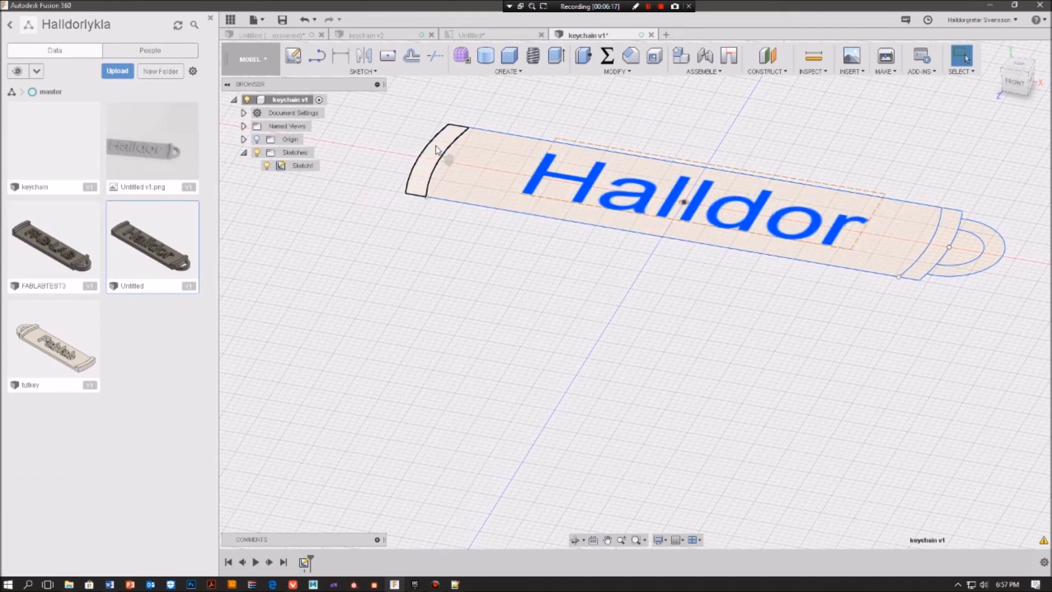
Extrude the keychain bar and loop profiles downward about 3 mm into a solid body.
left_click(303, 166)
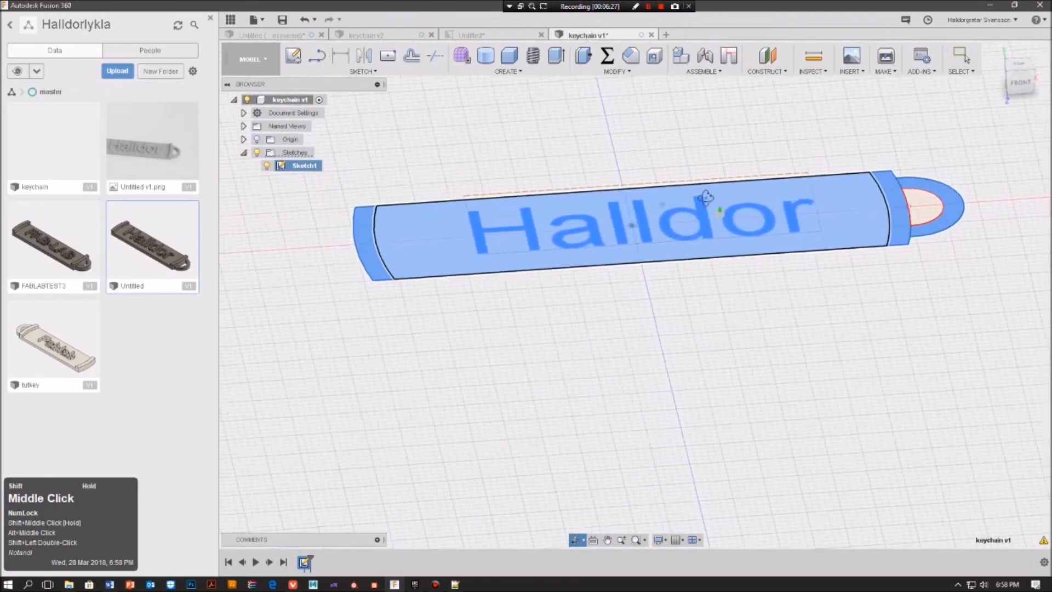
right_click(688, 203)
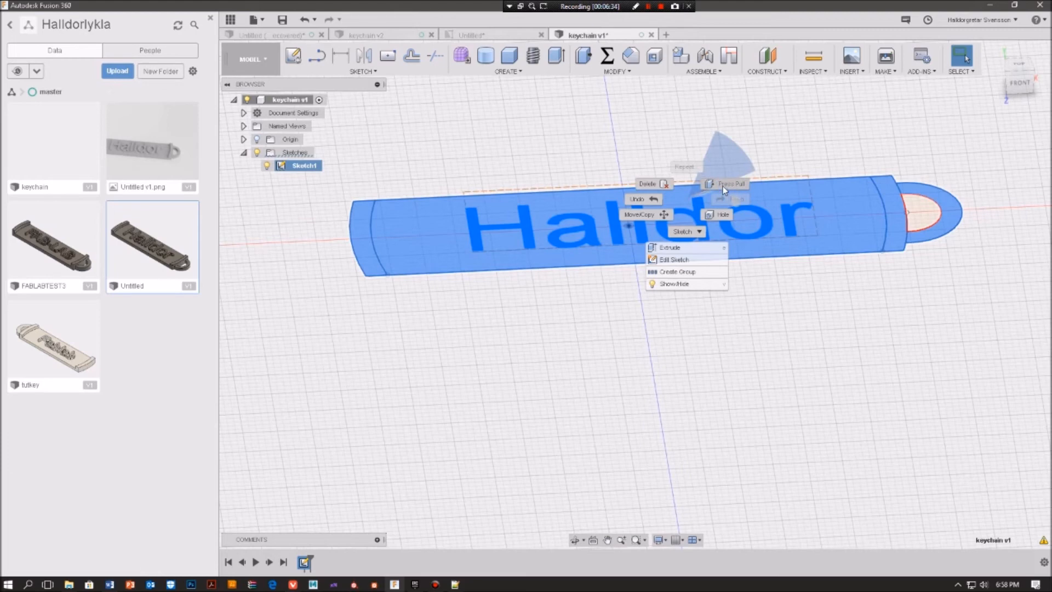
left_click(670, 247)
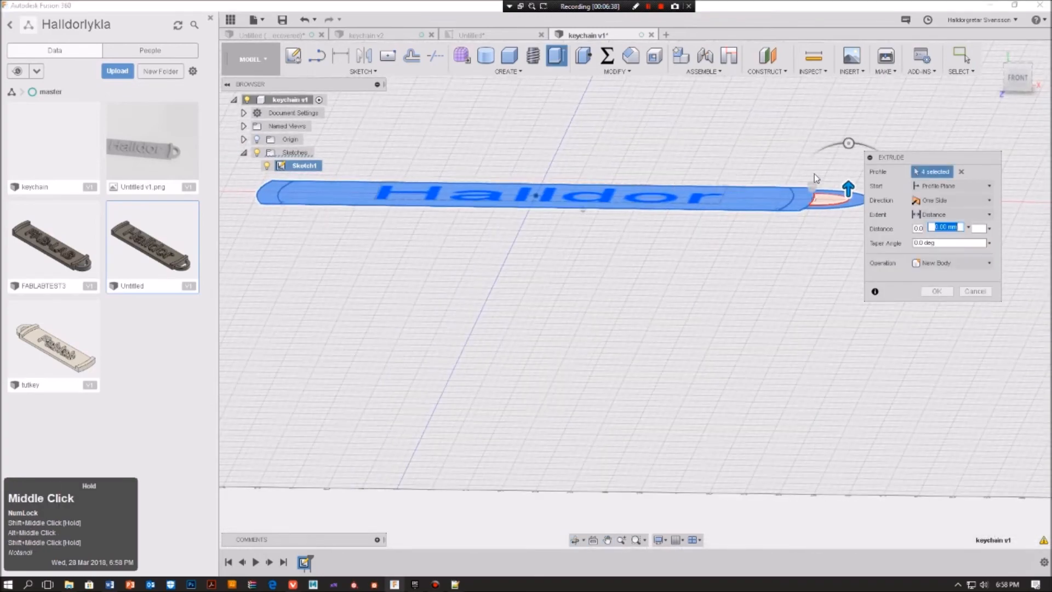
left_click_drag(848, 188, 848, 222)
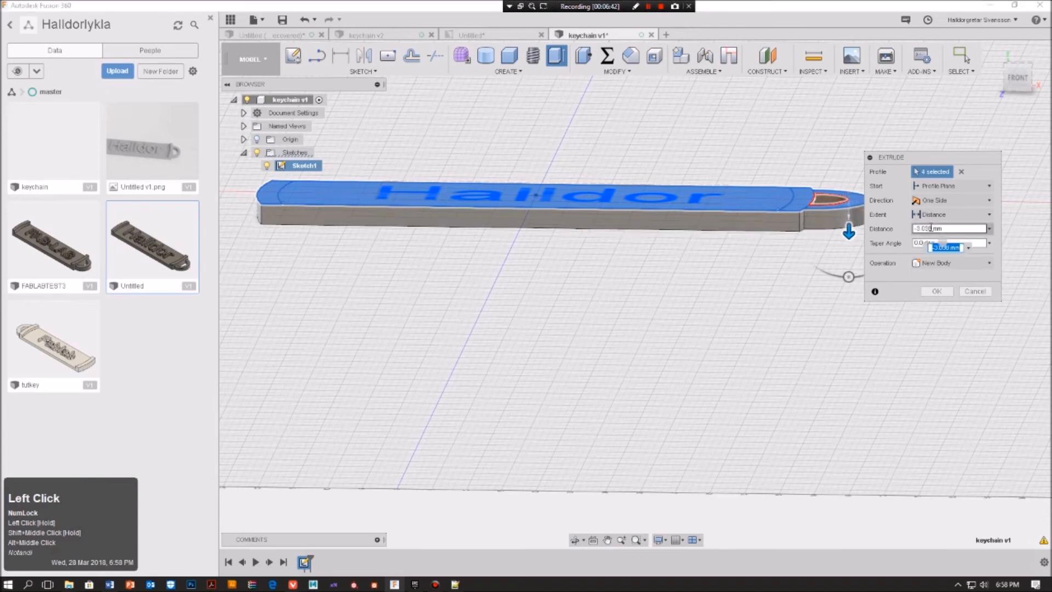
key("Backspace")
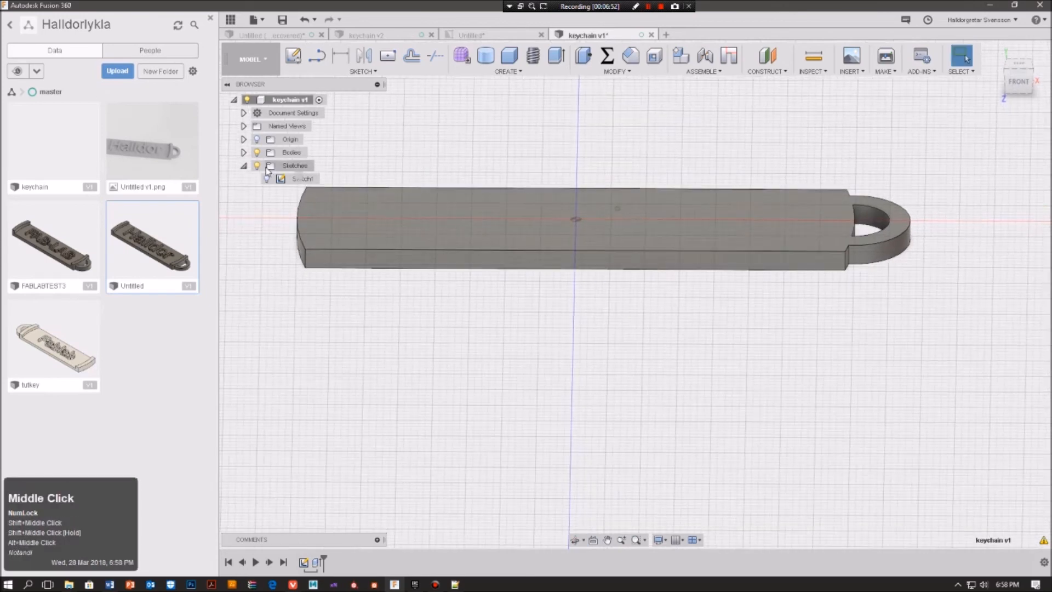
Turn Sketch1 back on in the Browser and orbit to view the Halldor text on top.
left_click(243, 166)
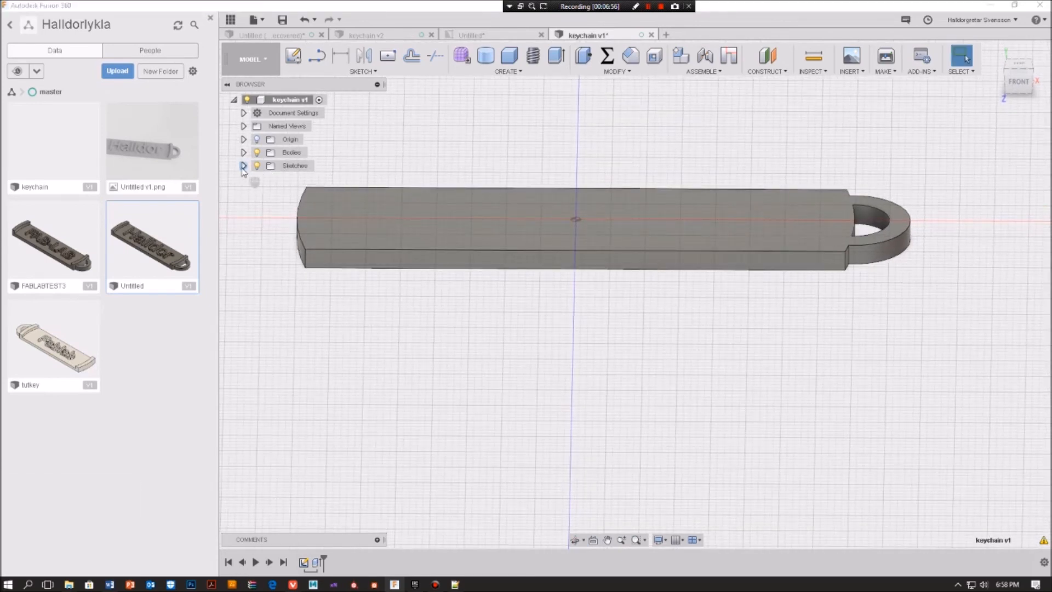
left_click(243, 165)
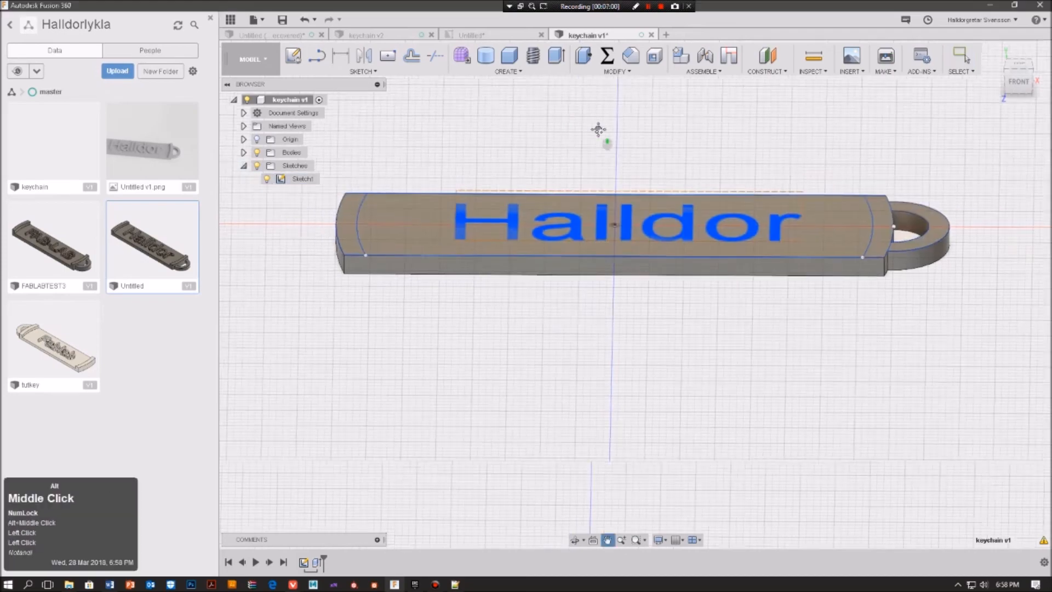
left_click_drag(597, 129, 634, 201)
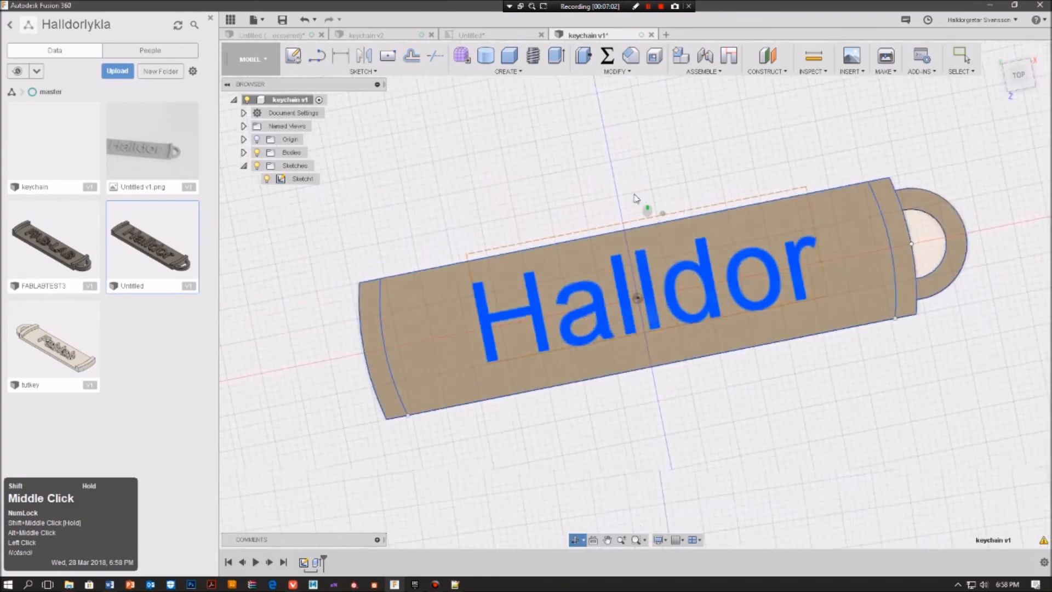
scroll("down", 3)
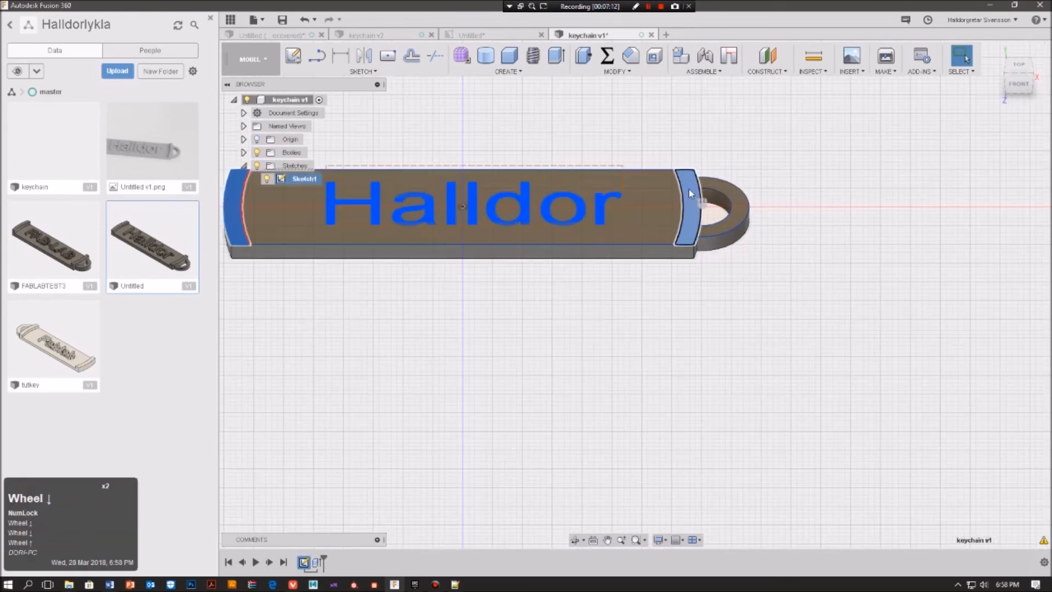
Extrude the two arc end strips and the loop ring profile upward into raised rims.
right_click(689, 192)
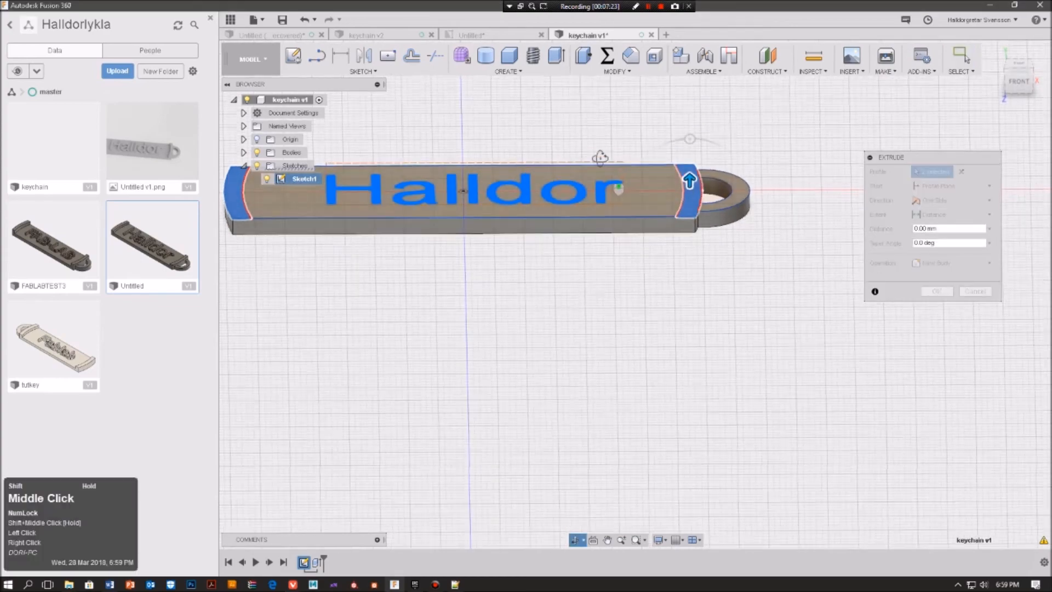
left_click_drag(689, 180, 680, 147)
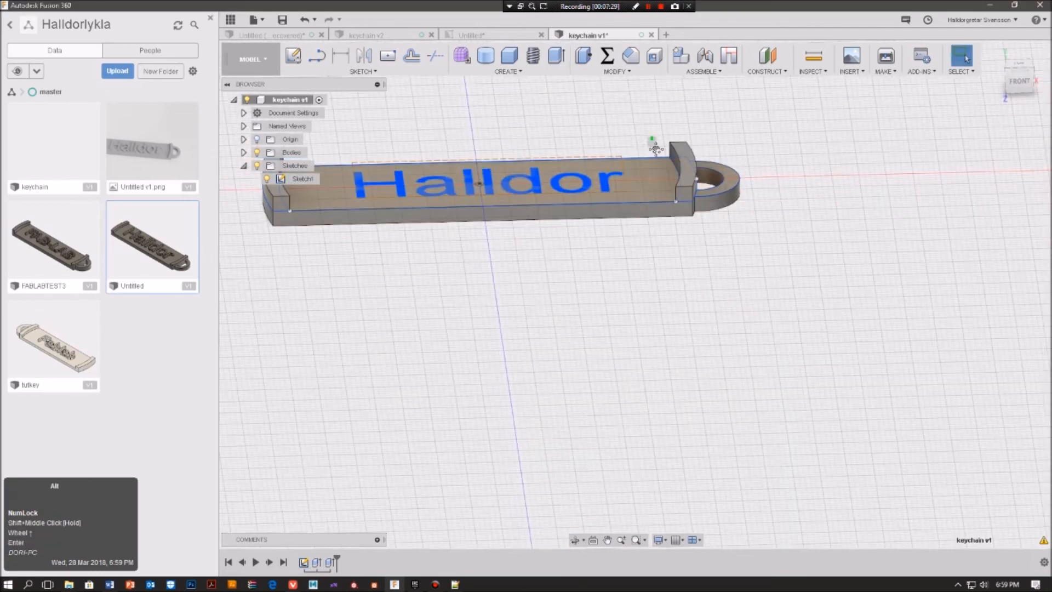
scroll("down", 3)
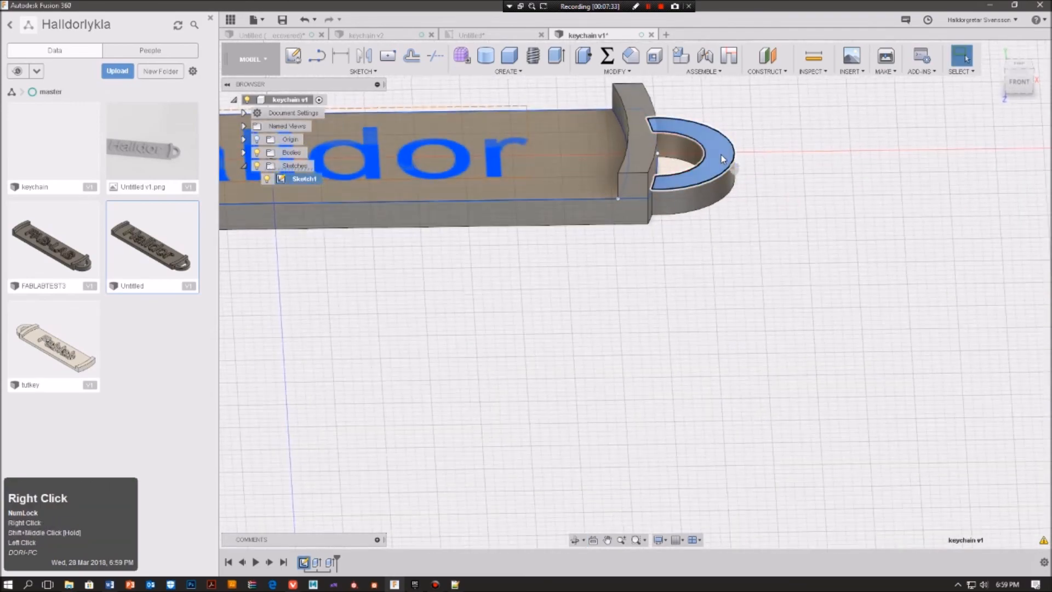
right_click(723, 159)
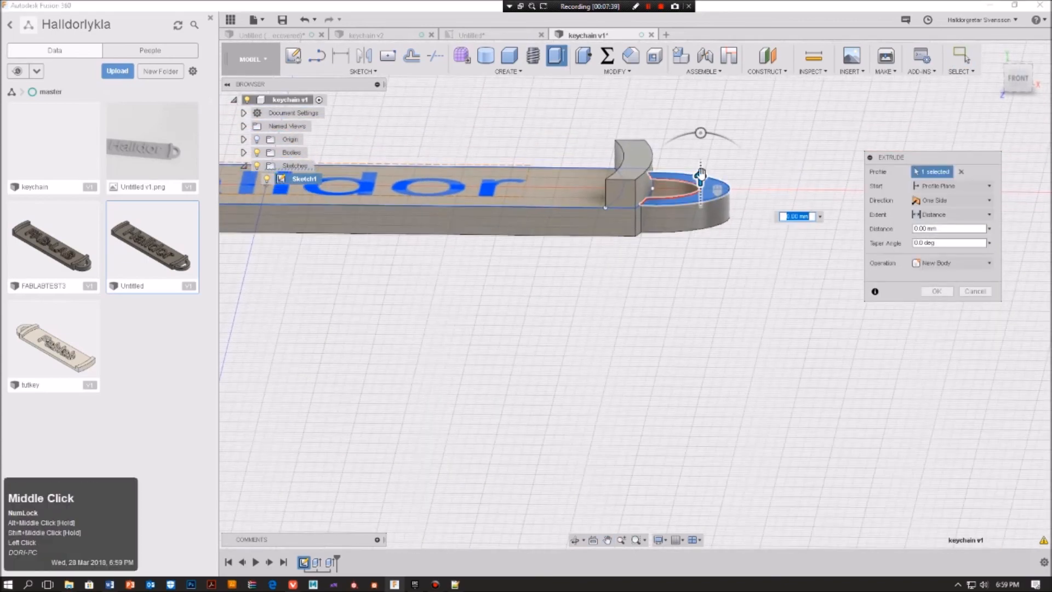
left_click_drag(700, 184, 700, 175)
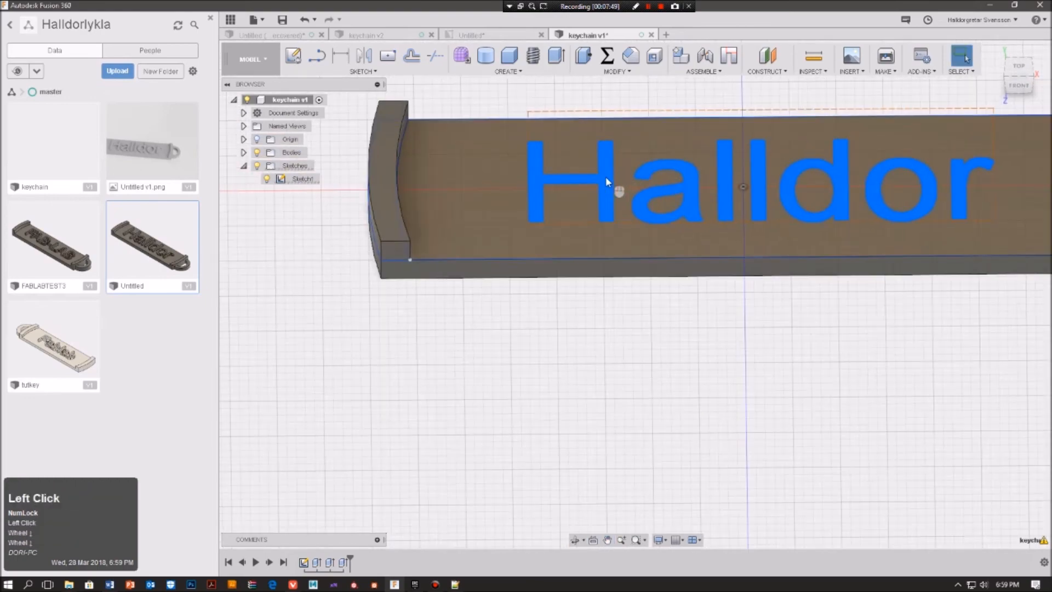
Extrude the Halldor text profile with a distance of 2 mm.
right_click(605, 182)
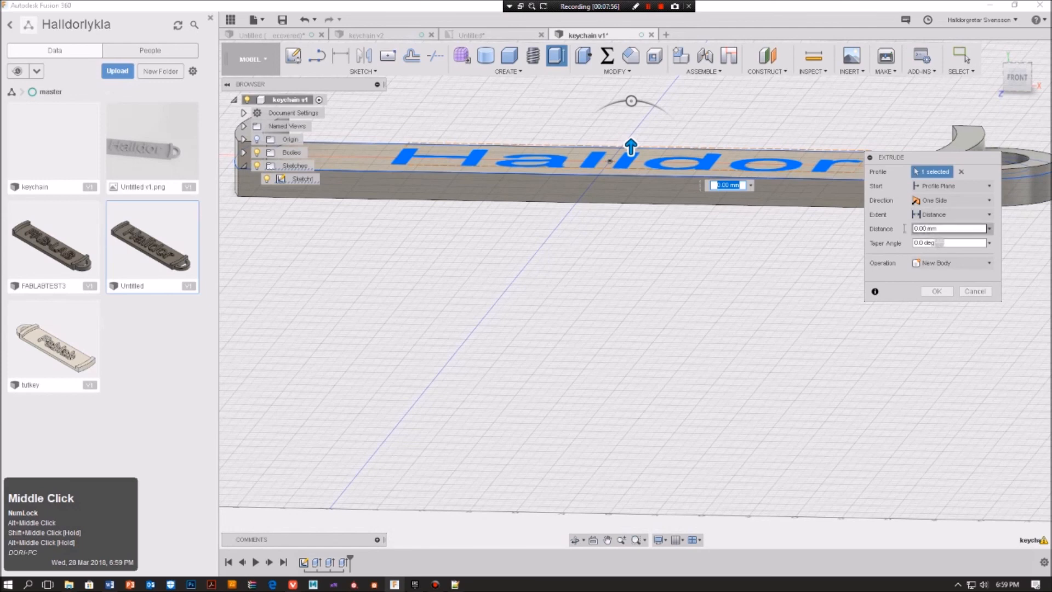
type("2")
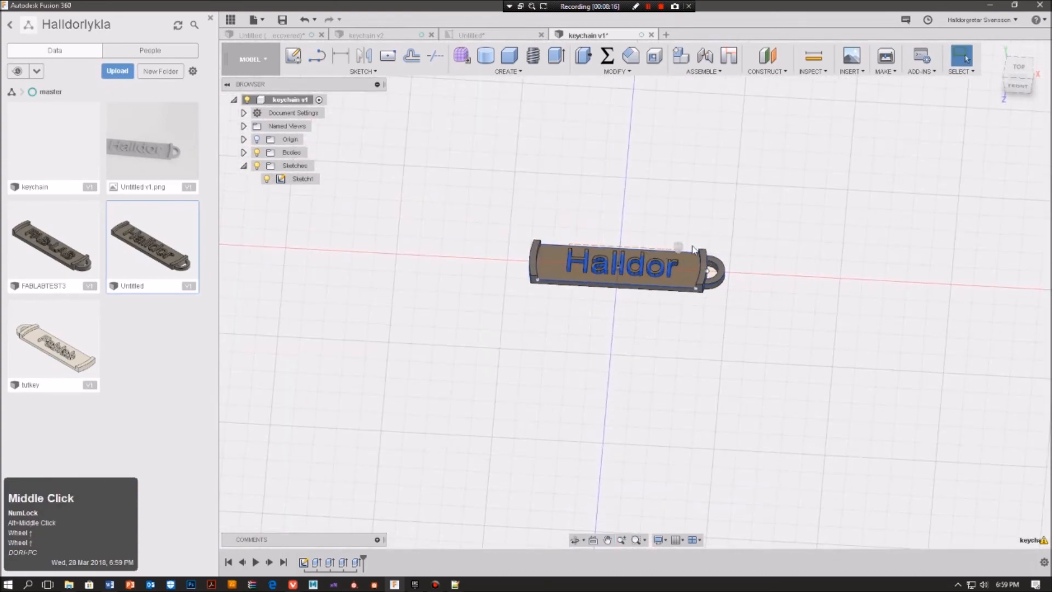
Zoom out to inspect the finished keychain with rims, loop ring and Halldor lettering.
scroll("down", 3)
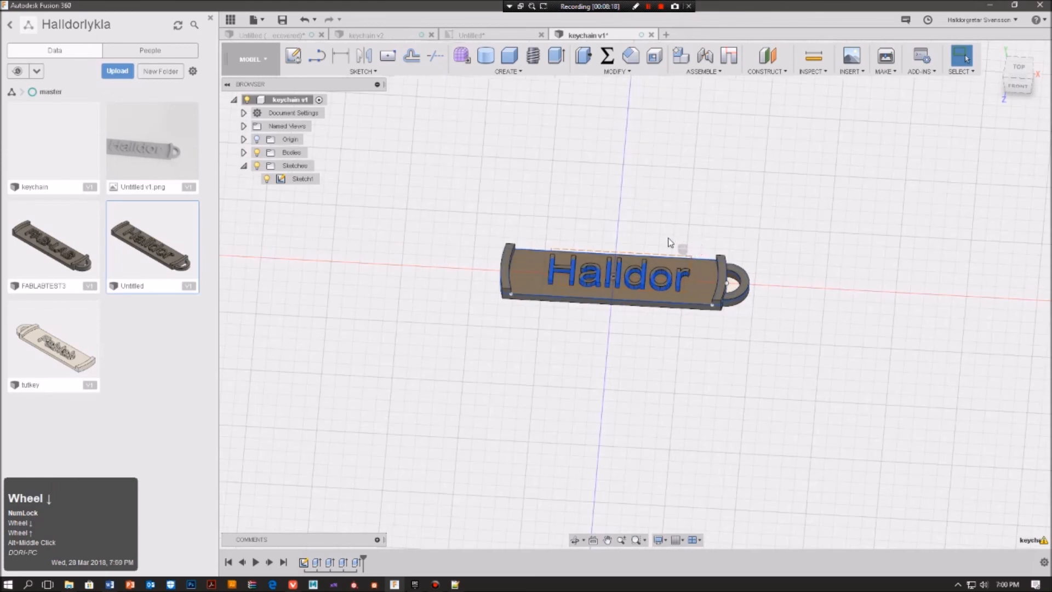